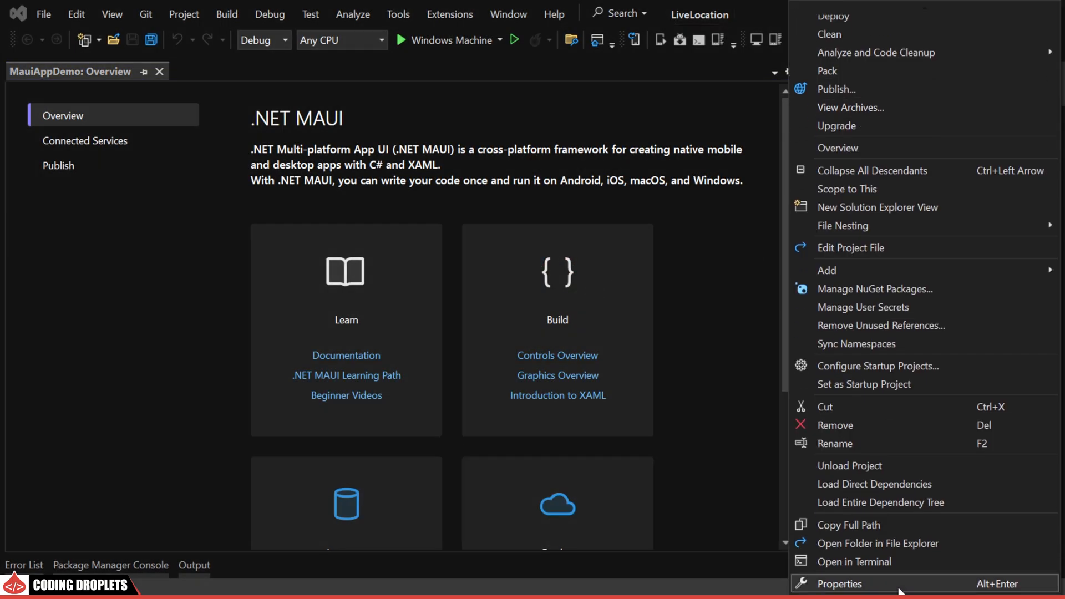
Step: Enable ACCESS_COARSE_LOCATION and ACCESS_FINE_LOCATION under the Android manifest's required permissions
{"action": "left_click", "coordinate": [839, 583]}
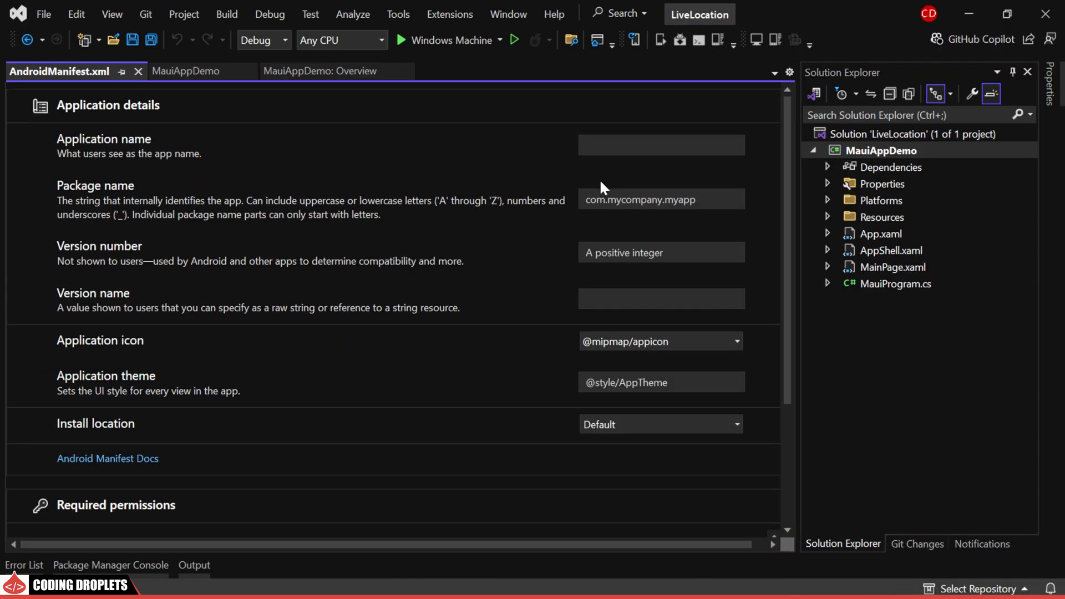
{"action": "scroll", "scroll_direction": "down", "scroll_amount": 3}
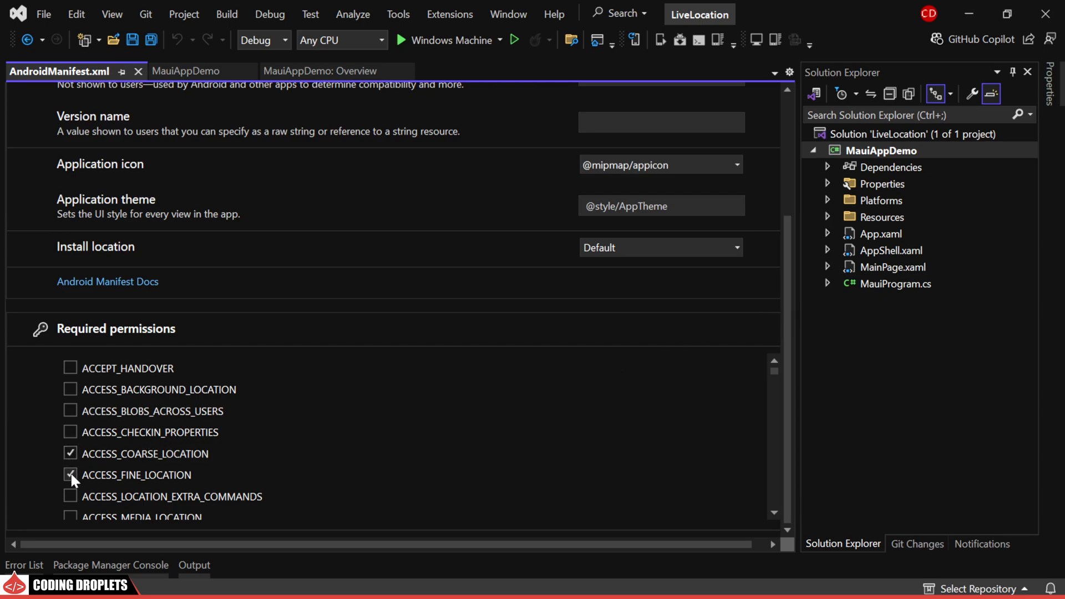
{"action": "left_click", "coordinate": [70, 474]}
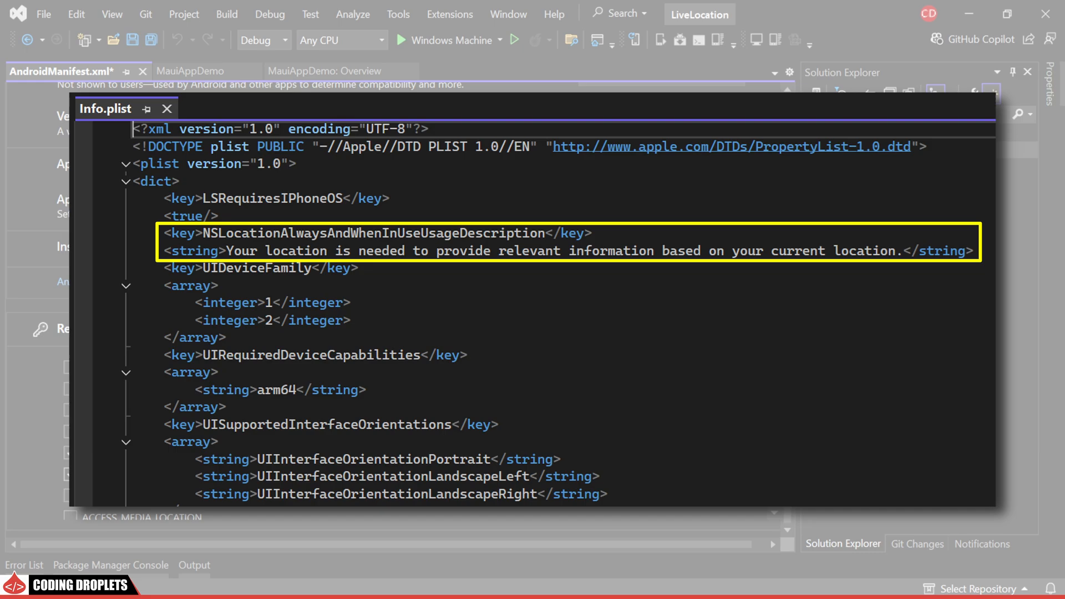
{"action": "left_click", "coordinate": [165, 108]}
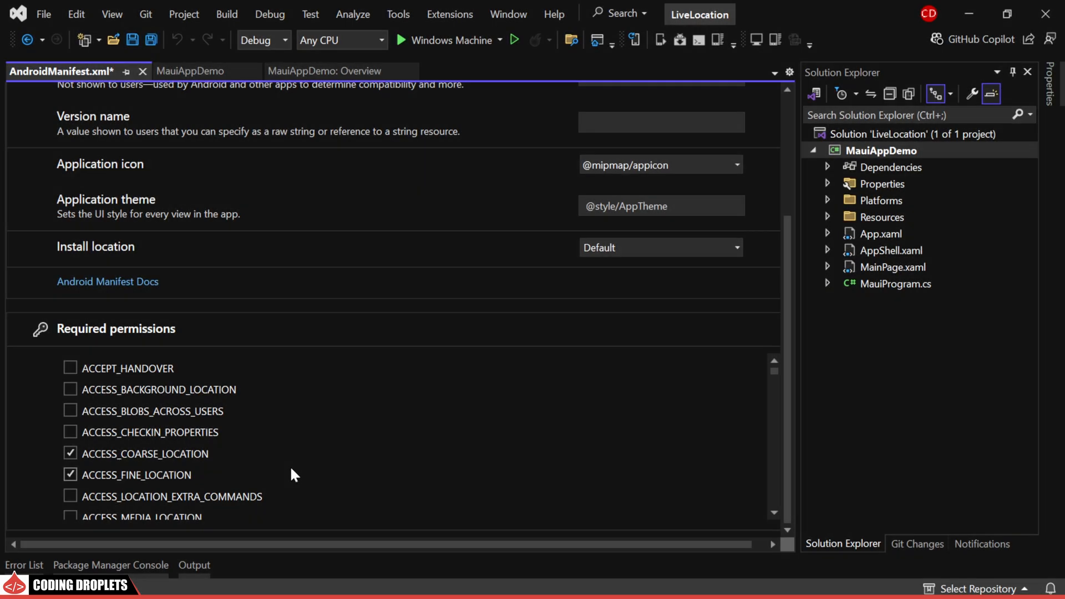
Step: Install CommunityToolkit.Mvvm and StackExchange.Redis from NuGet, then close the package manager
{"action": "right_click", "coordinate": [889, 166]}
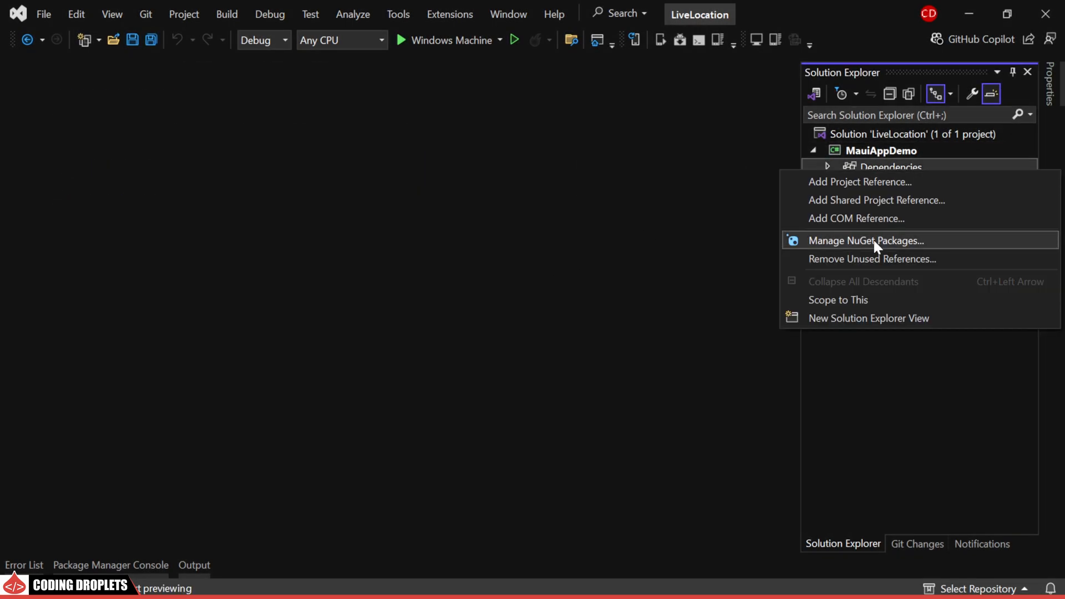
{"action": "left_click", "coordinate": [865, 240]}
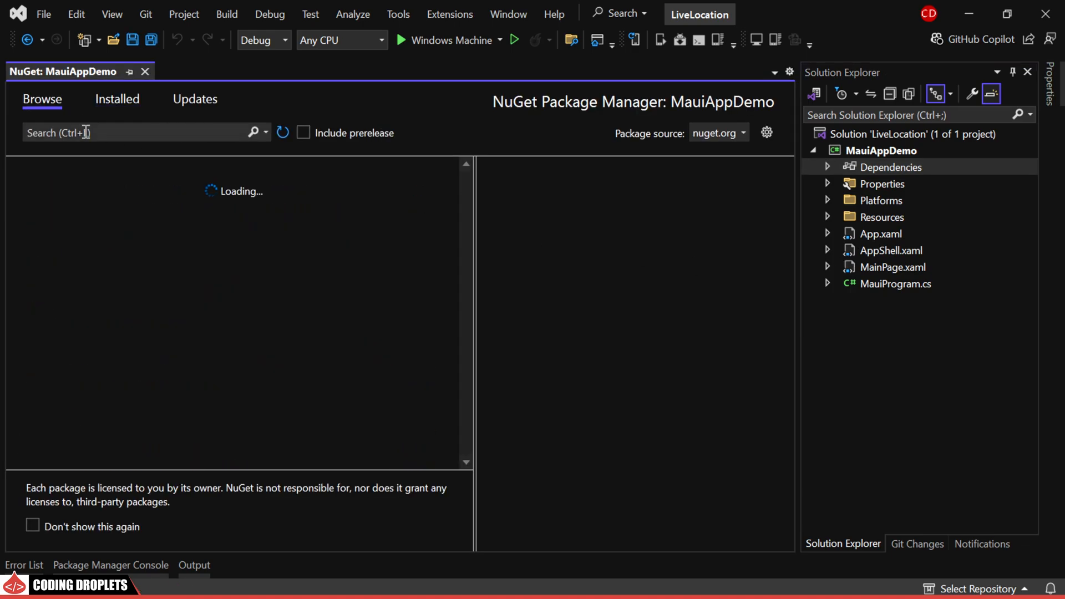
{"action": "type", "text": "CommunityToolkit.Mvvm"}
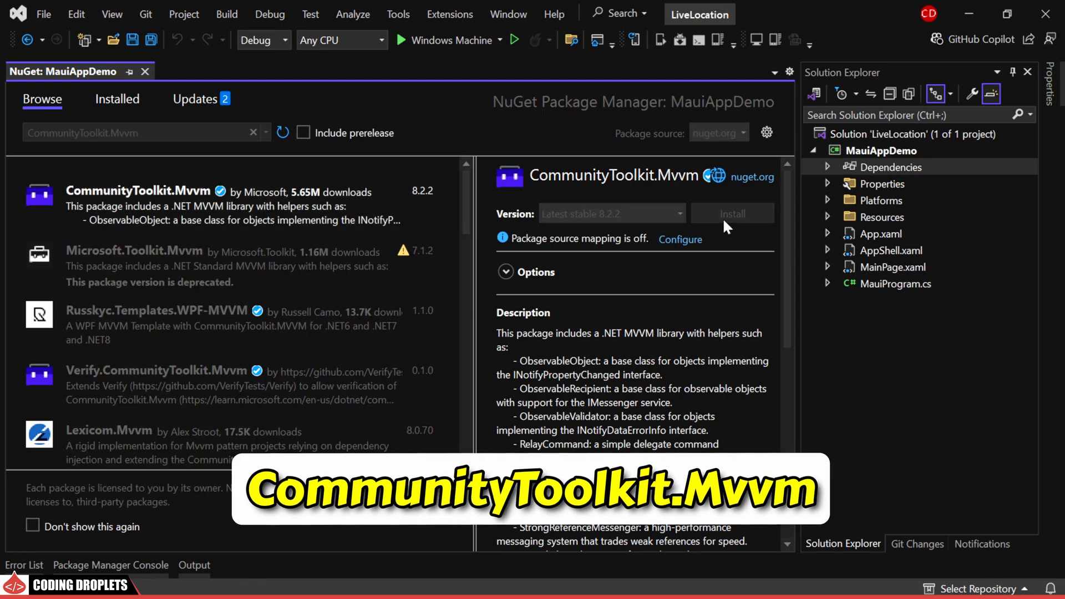
{"action": "left_click", "coordinate": [731, 213]}
{"action": "type", "text": "StackExchange.Redis"}
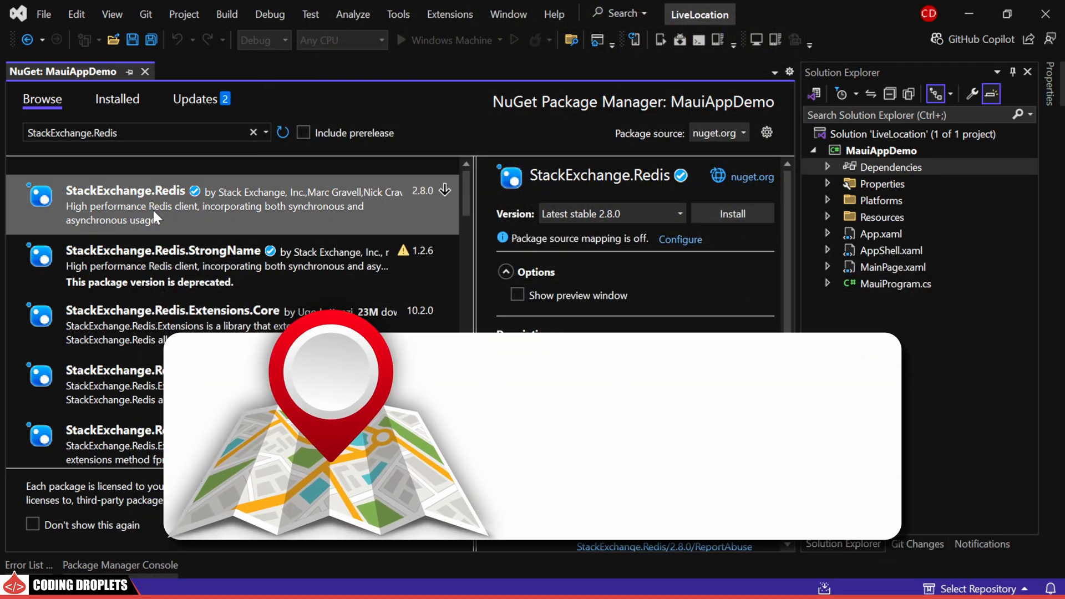
{"action": "left_click", "coordinate": [731, 213]}
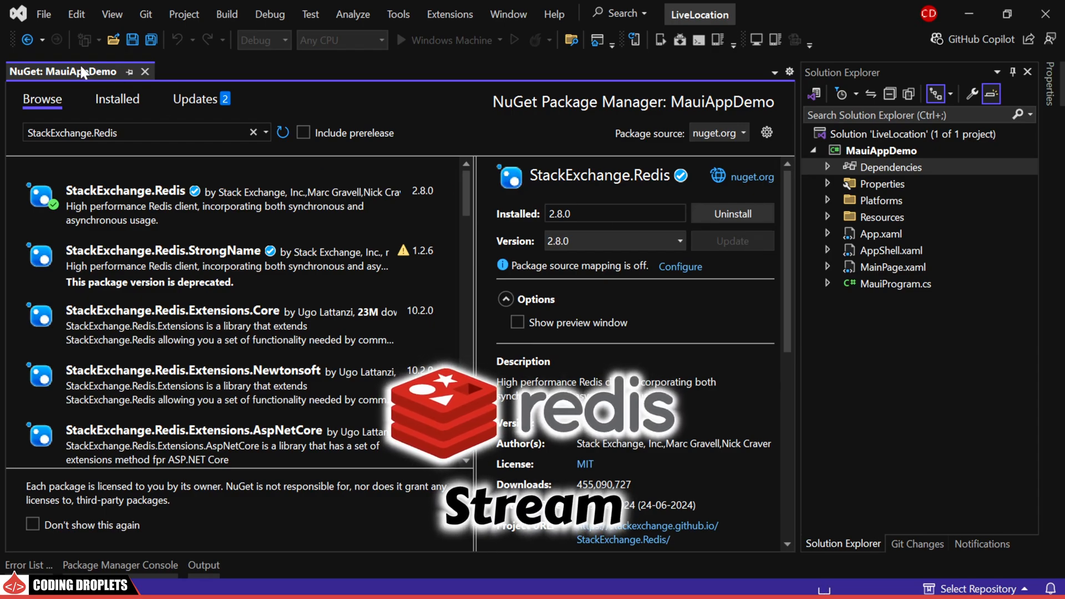
{"action": "left_click", "coordinate": [143, 72]}
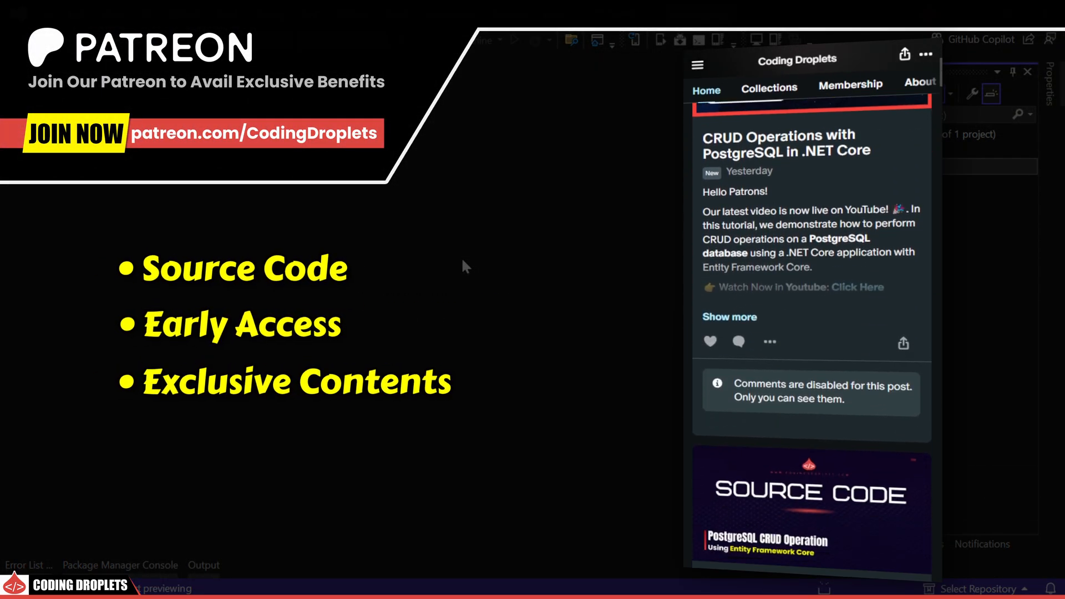
Step: Scroll Solution Explorer down to the new Services folder
{"action": "scroll", "scroll_direction": "down", "scroll_amount": 3}
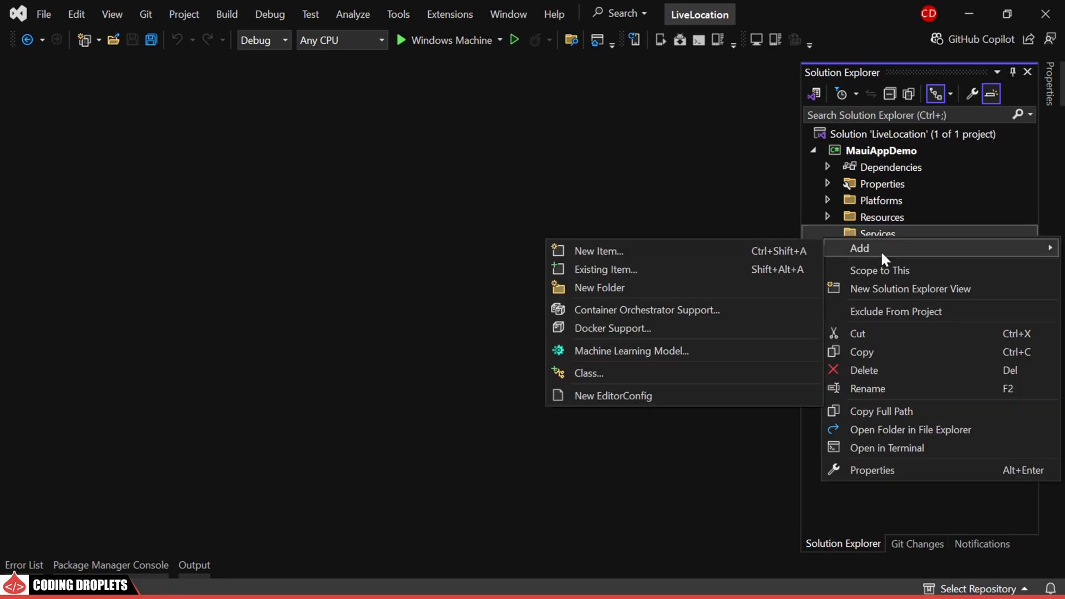
Step: Add a new class file named LocationSyncService.cs to the Services folder
{"action": "left_click", "coordinate": [598, 250]}
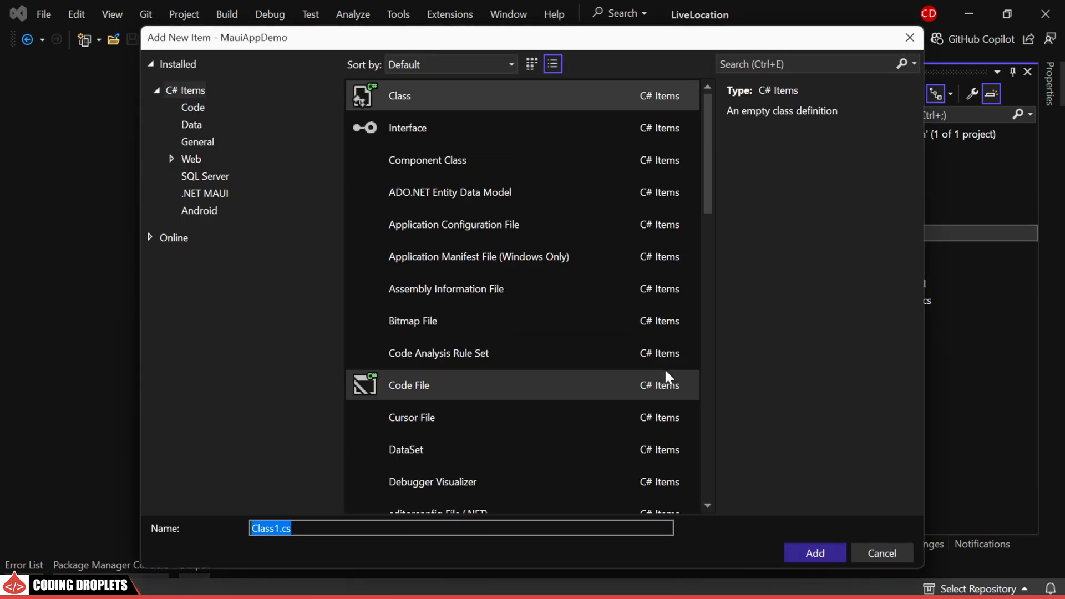
{"action": "left_click", "coordinate": [813, 553]}
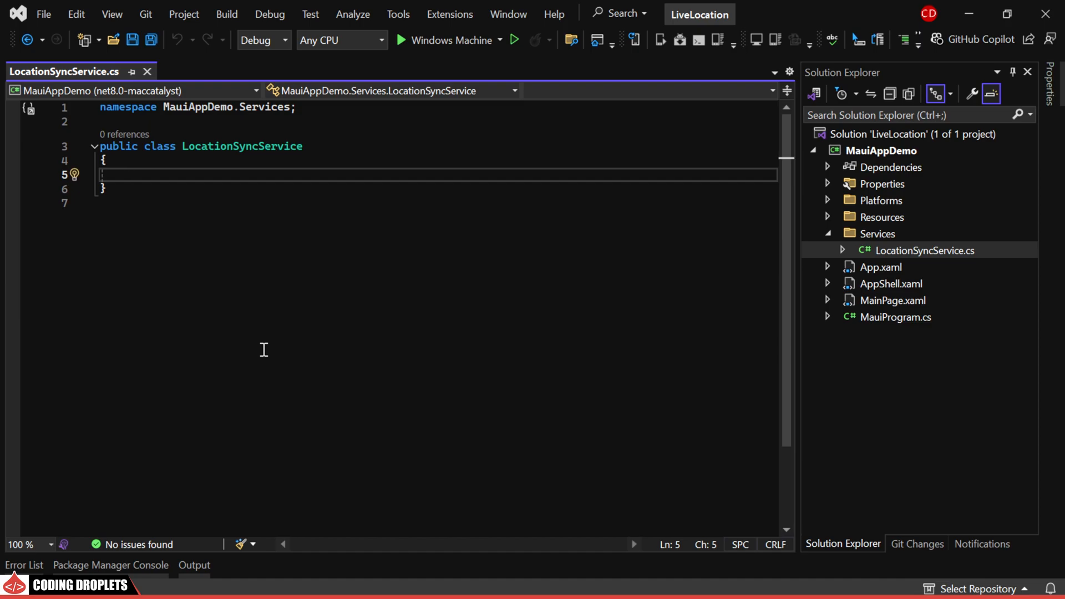
Step: Write async Start() subscribing to LocationChanged and starting foreground listening with a GeolocationListeningRequest
{"action": "type", "text": "public async Task"}
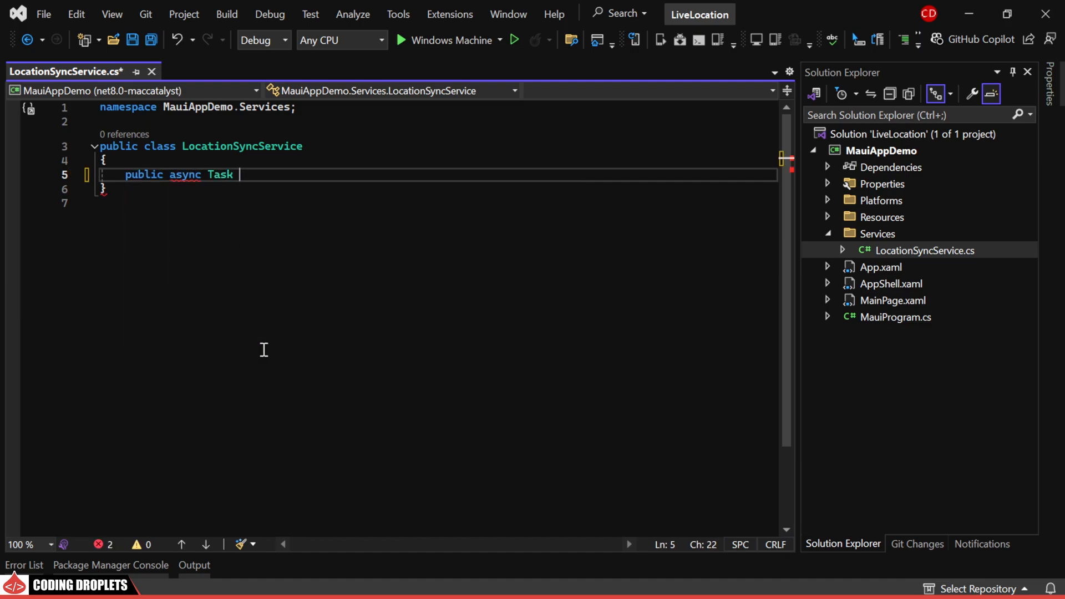
{"action": "type", "text": "Start()"}
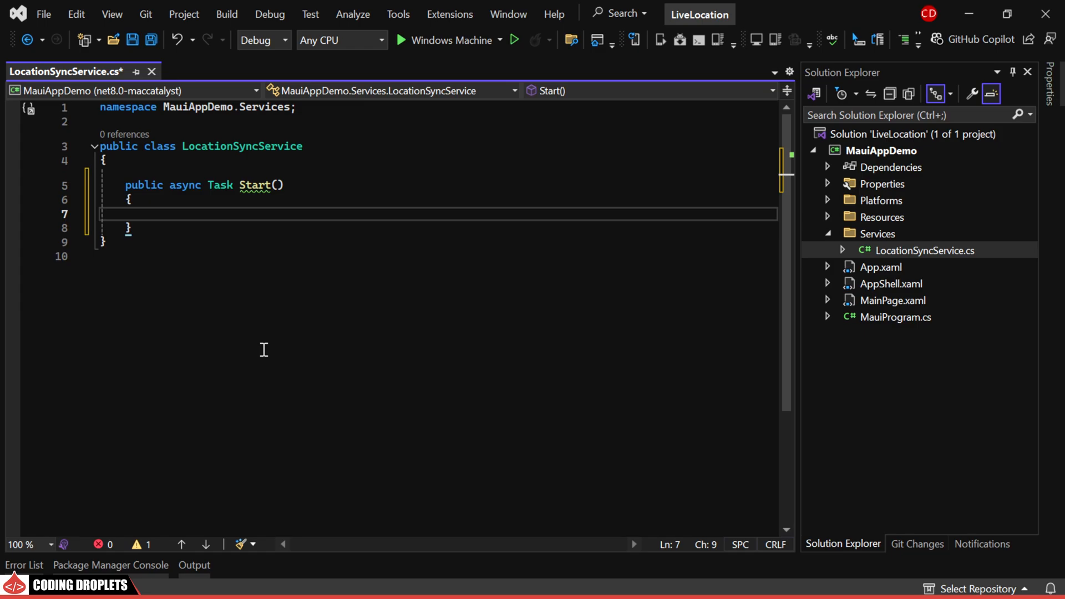
{"action": "type", "text": "Geolocation.LocationChanged += Geolocation_LocationChanged;"}
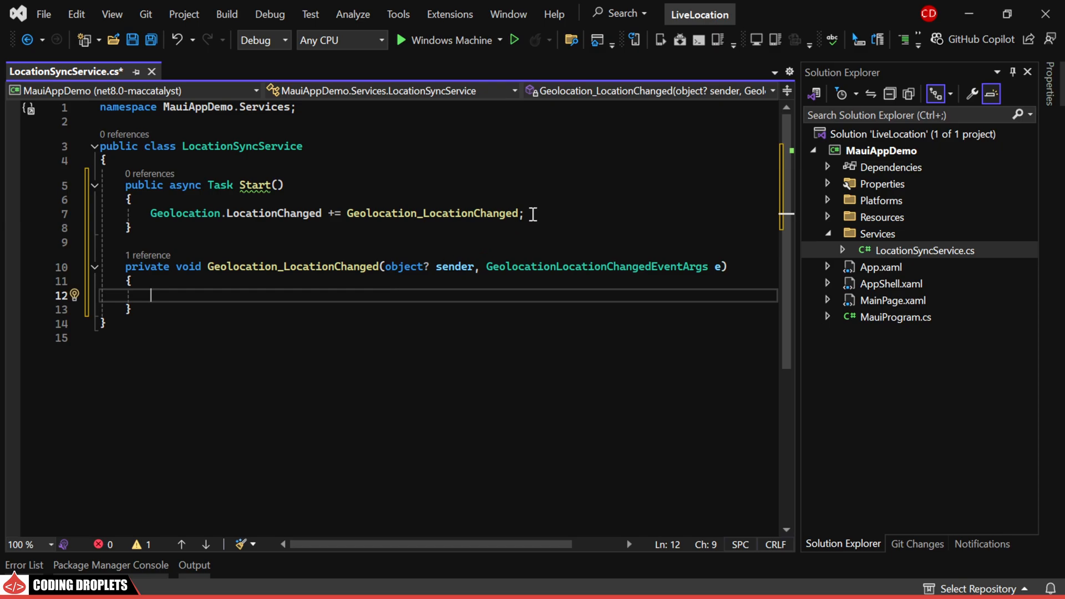
{"action": "type", "text": "var request = new GeolocationListeningRequest(GeolocationAccuracy.Best,"}
{"action": "type", "text": "TimeSpan.FromSeconds(1));"}
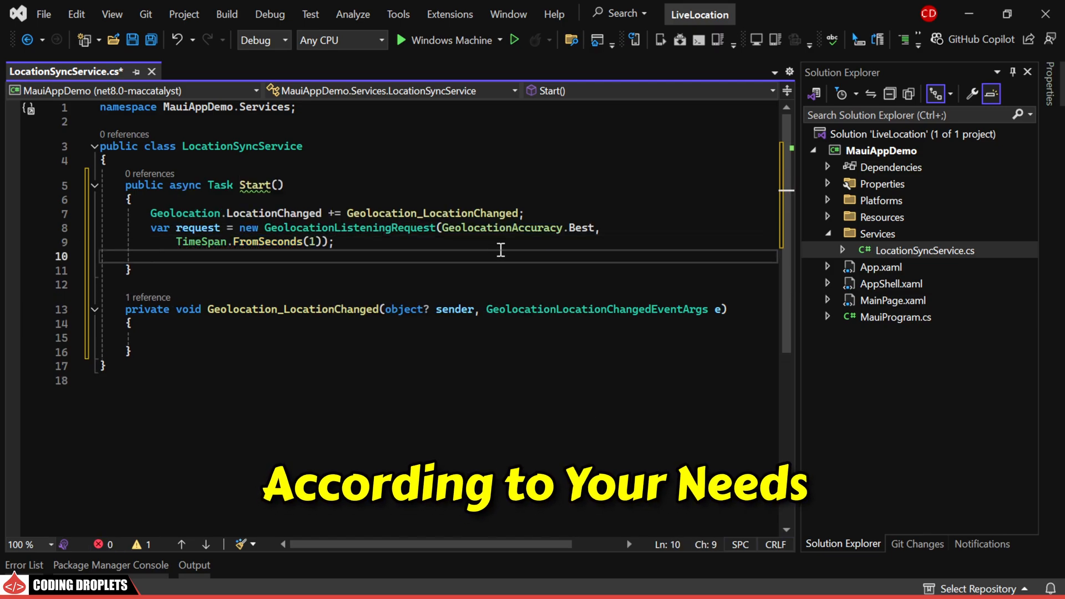
{"action": "type", "text": "if(request is not null"}
{"action": "type", "text": "_isListening = await Geolocation.StartListeningForegroundAsync(request);"}
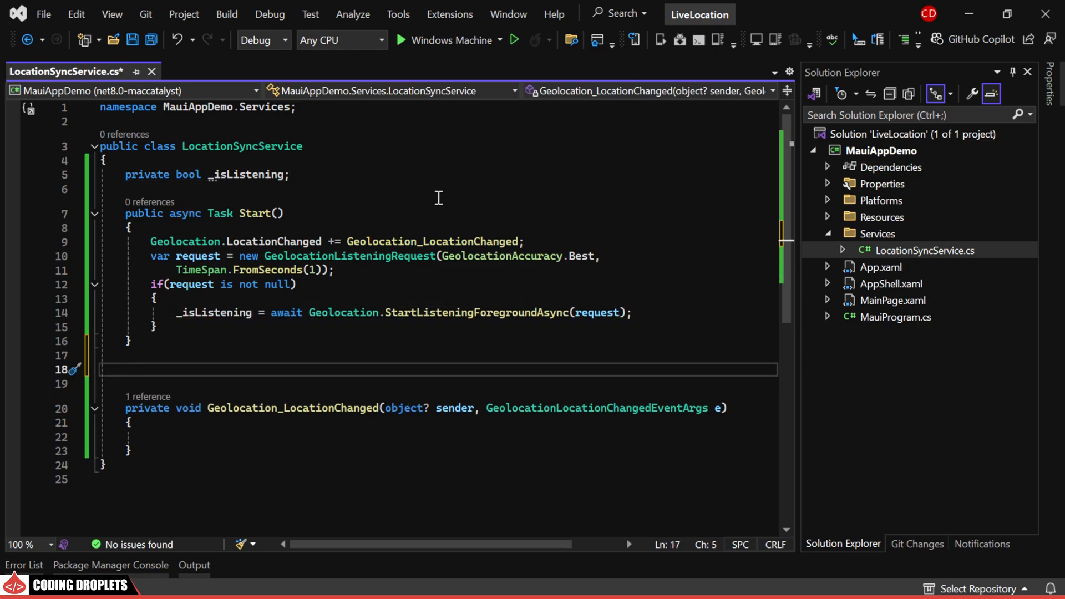
Step: Write Stop() to remove the LocationChanged handler, stop foreground listening and set _isListening = false
{"action": "type", "text": "private void Stop("}
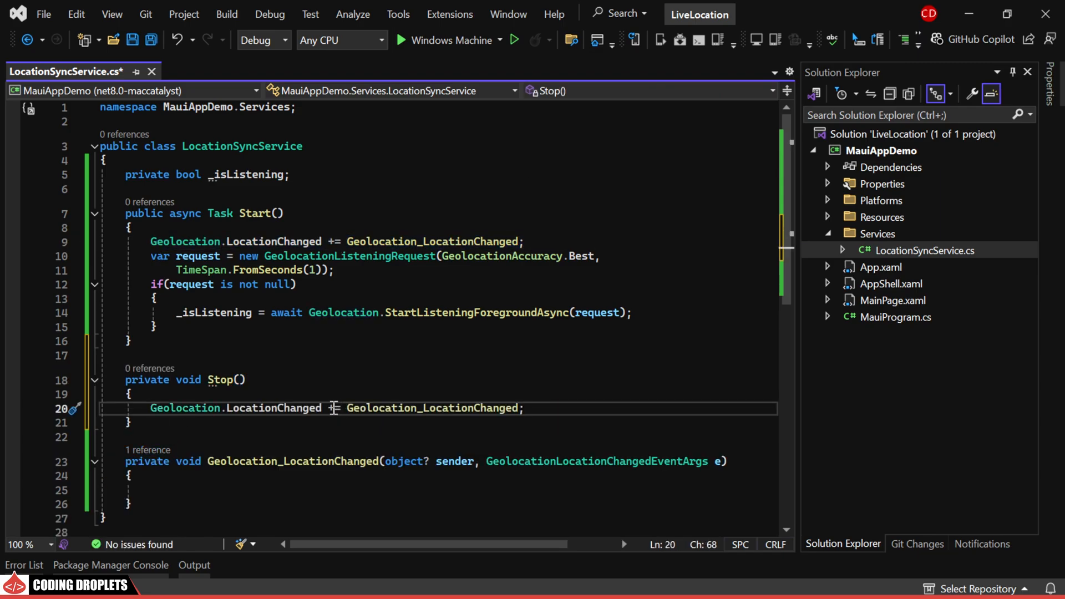
{"action": "type", "text": "Geo"}
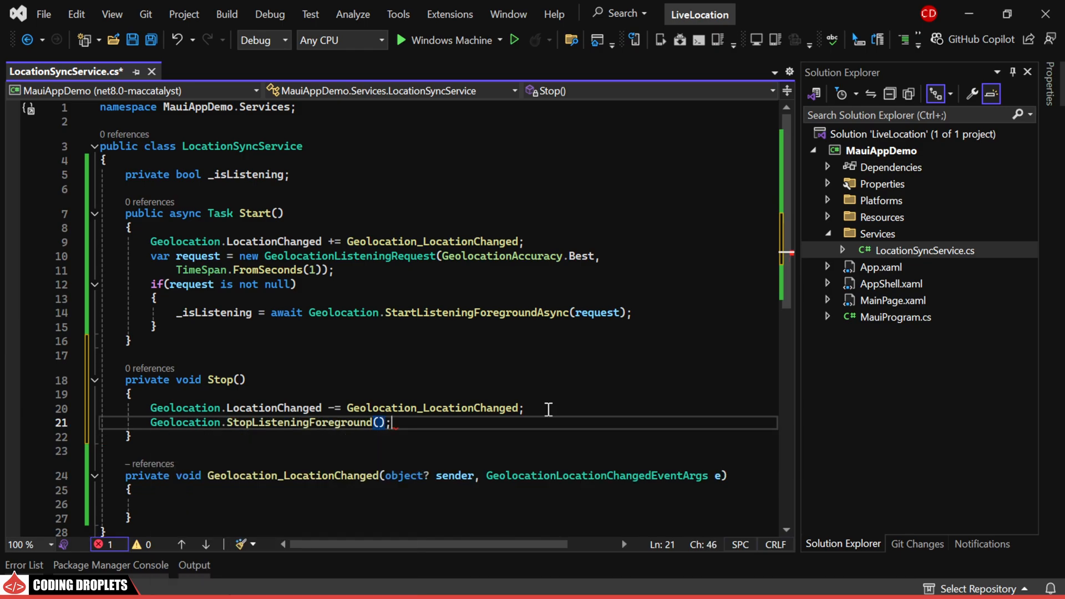
{"action": "type", "text": "_isListening"}
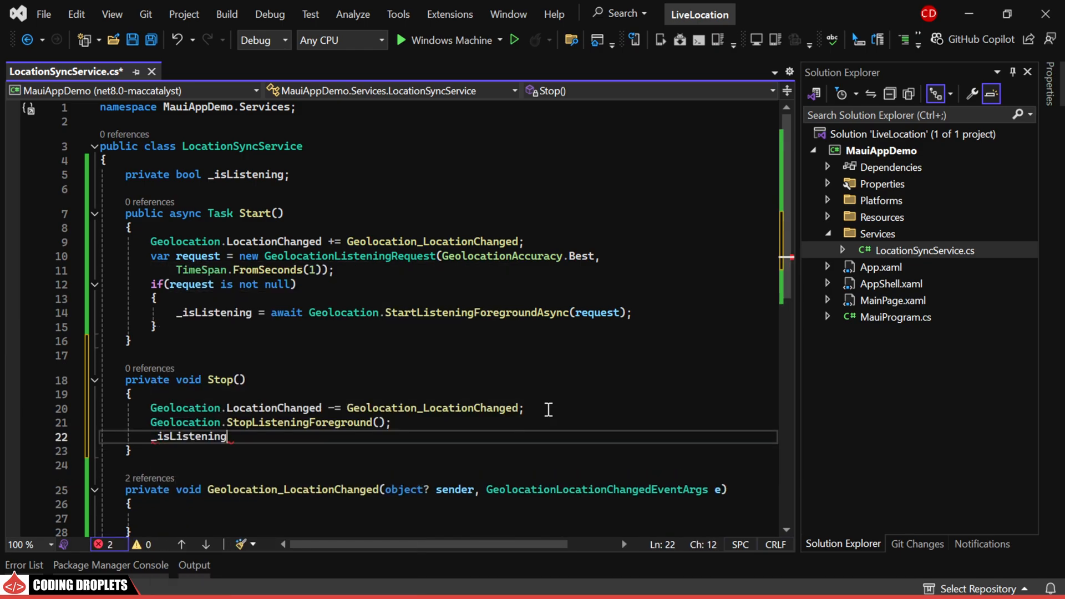
{"action": "type", "text": "= false;"}
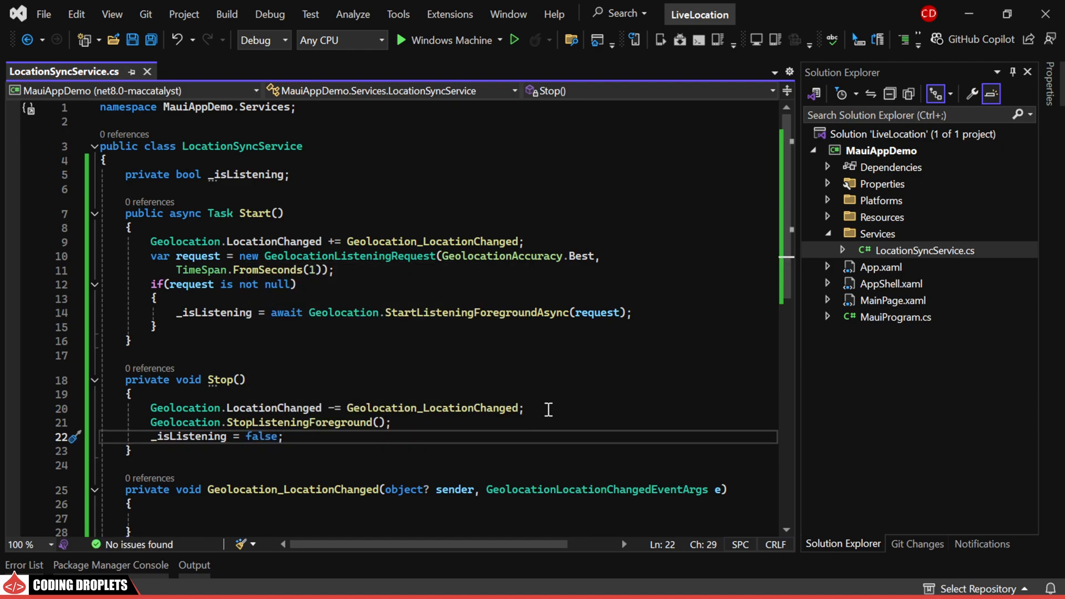
{"action": "scroll", "scroll_direction": "down", "scroll_amount": 3}
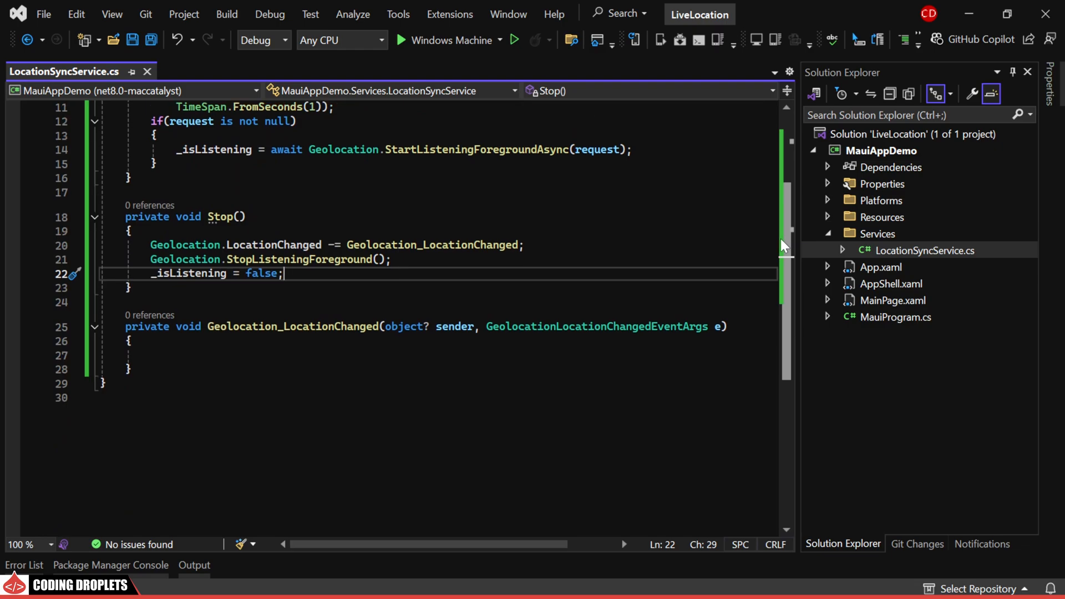
Step: Browse e.Location members, then add a Models folder and bring up its context menu
{"action": "type", "text": "e.Location."}
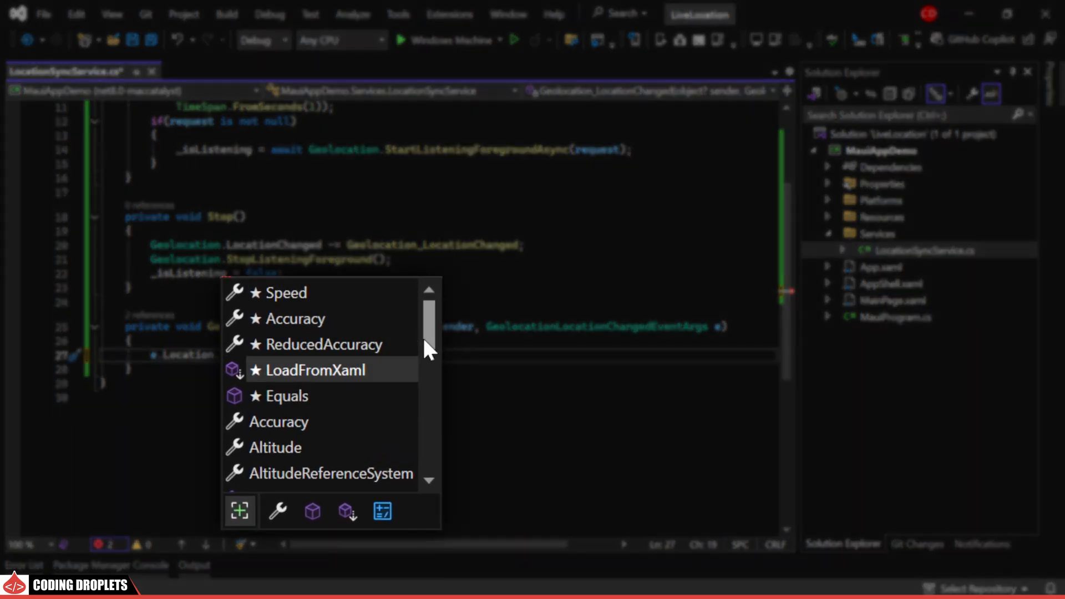
{"action": "scroll", "scroll_direction": "down", "scroll_amount": 3}
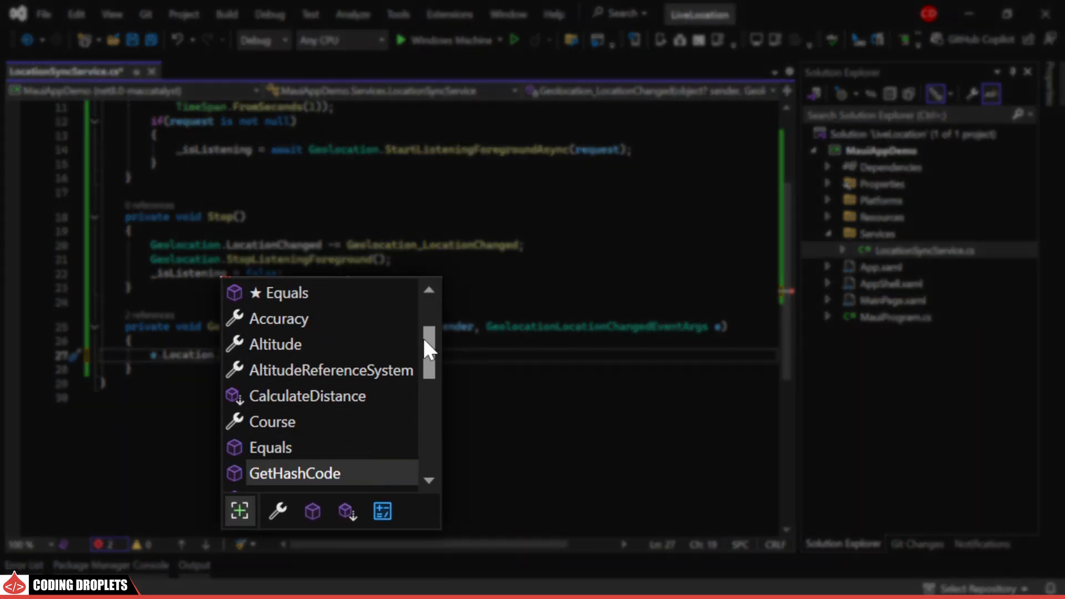
{"action": "scroll", "scroll_direction": "down", "scroll_amount": 3}
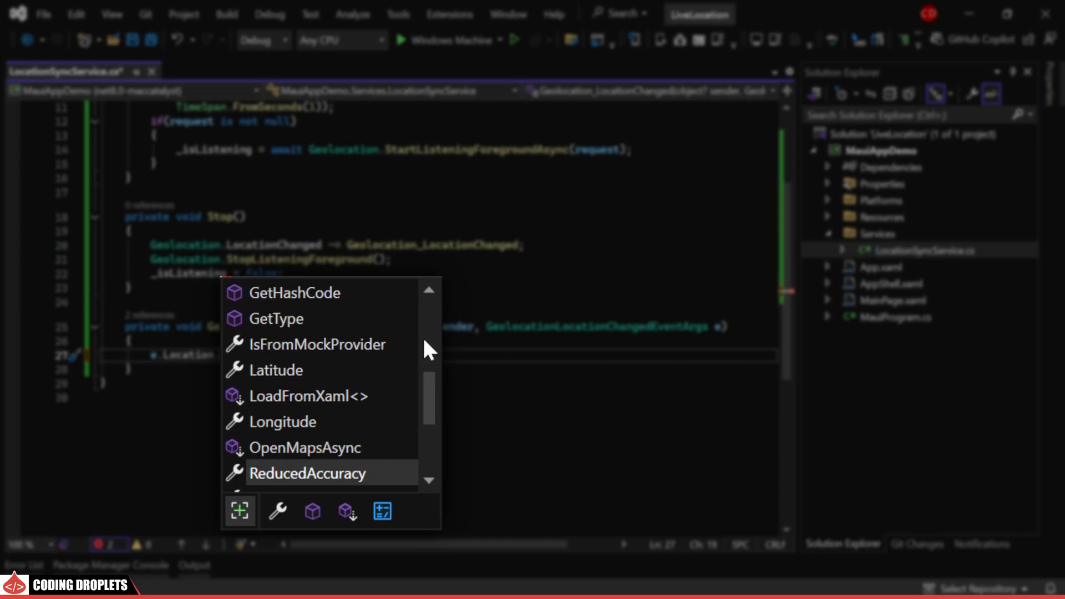
{"action": "right_click", "coordinate": [875, 199]}
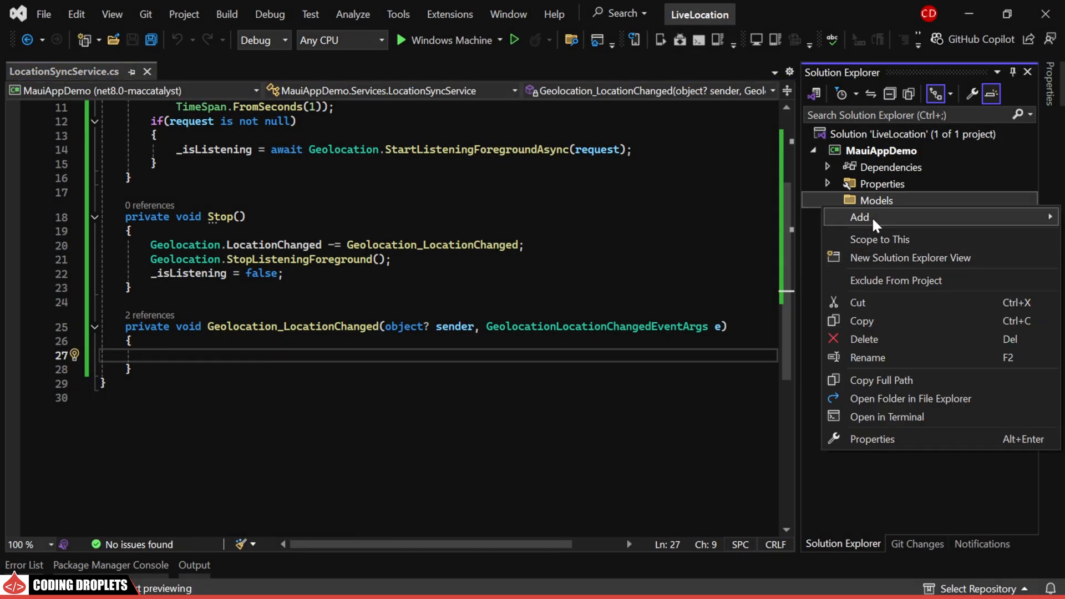
Step: Create DeviceLocation.cs with Id, Latitude and Longitude properties and a constructor assigning the coordinates
{"action": "left_click", "coordinate": [859, 217]}
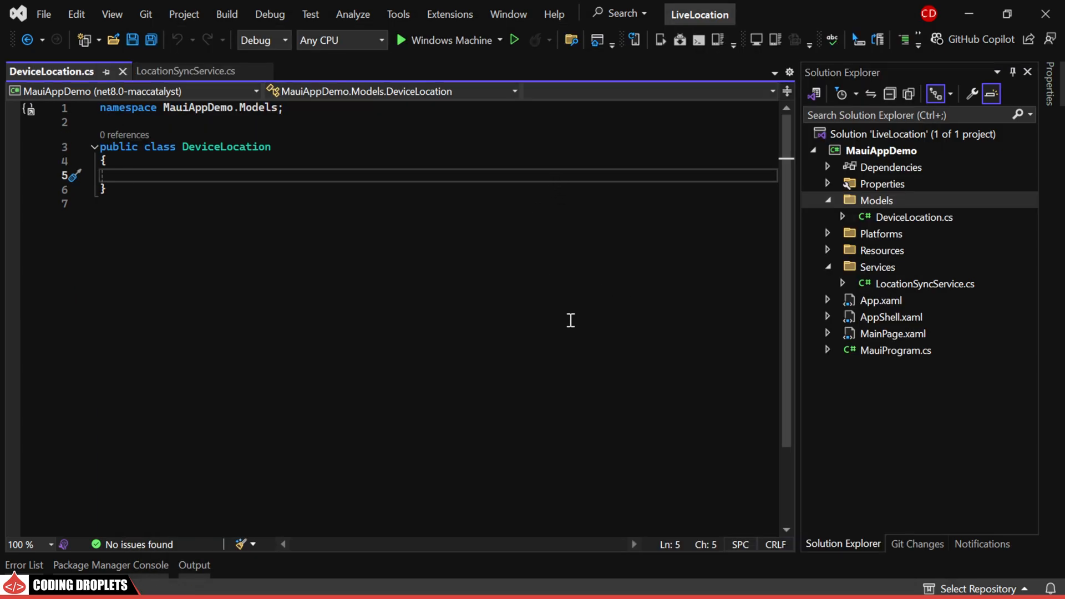
{"action": "type", "text": "public string Id { get; set; }"}
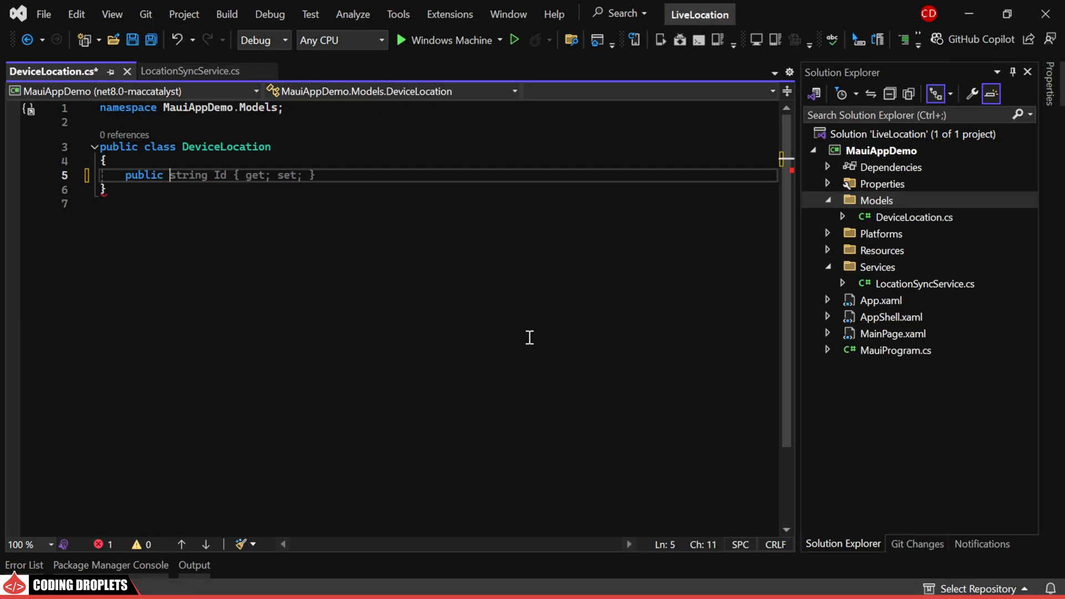
{"action": "type", "text": "double Latitude { get; set; }"}
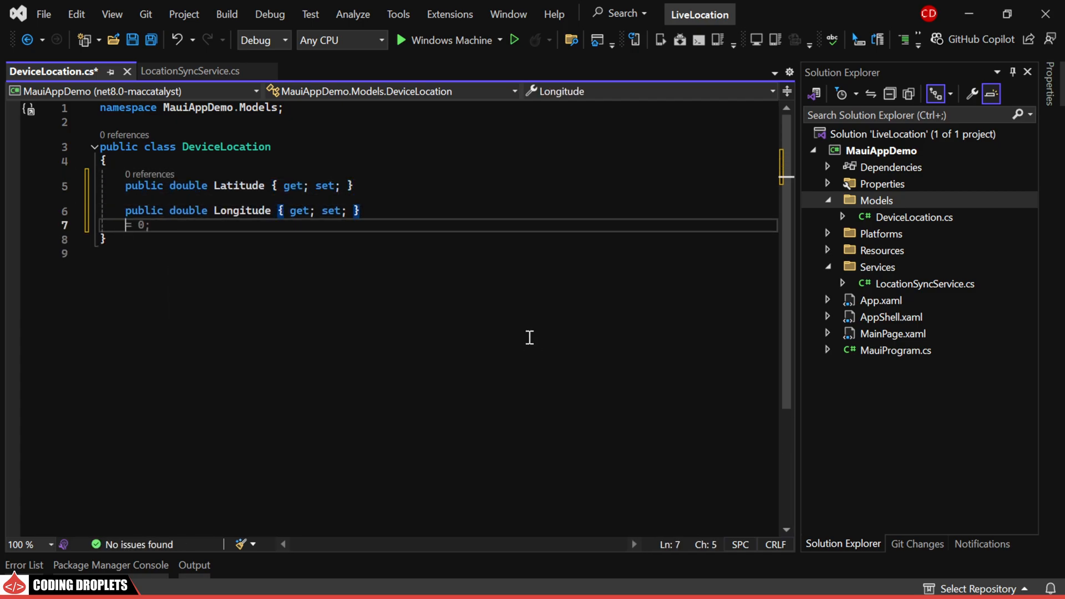
{"action": "type", "text": "ct"}
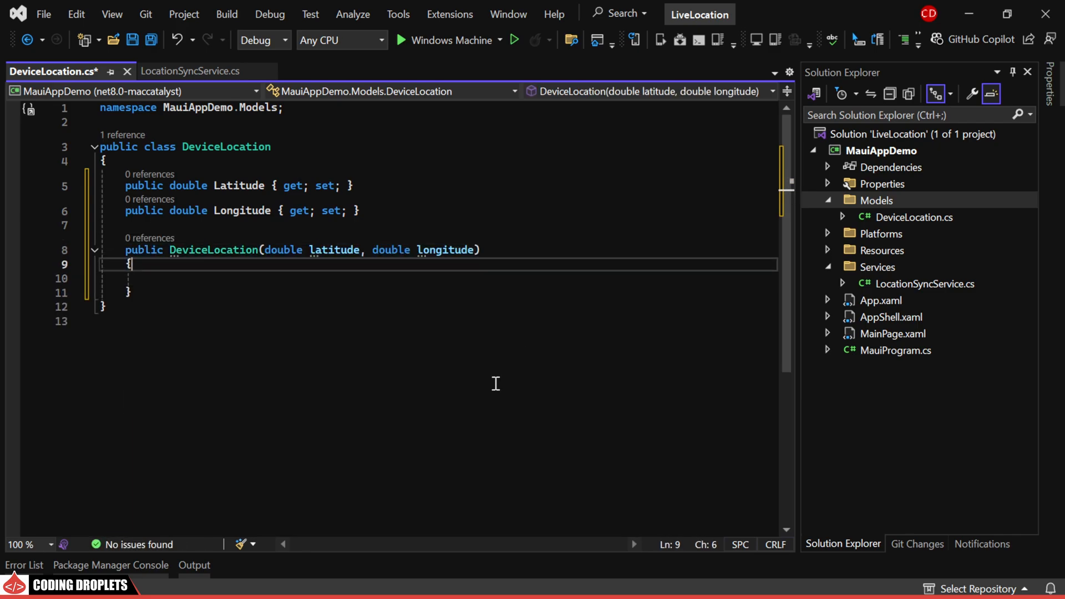
{"action": "type", "text": "Latitude = latitude;"}
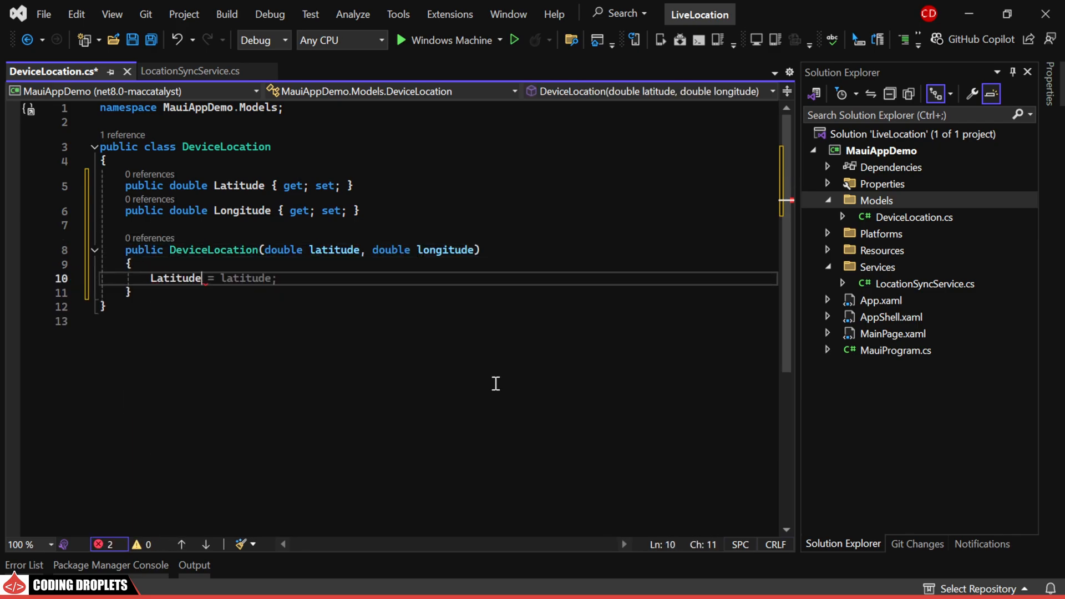
{"action": "type", "text": "Longitude = longitude;"}
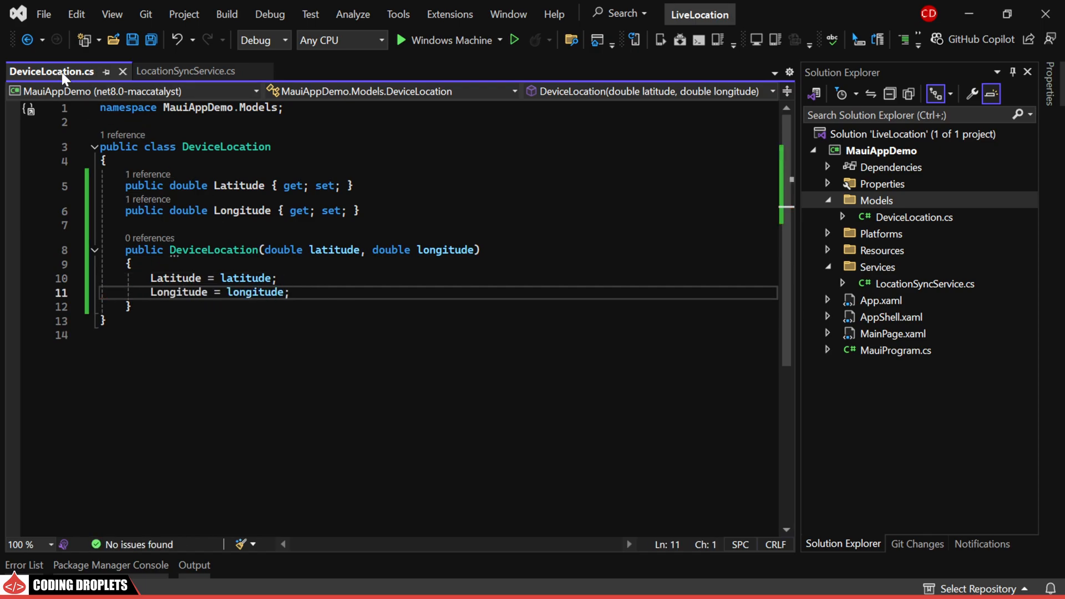
Step: In Geolocation_LocationChanged, build a DeviceLocation from e.Location and begin a WeakReferenceMessenger call
{"action": "left_click", "coordinate": [184, 70]}
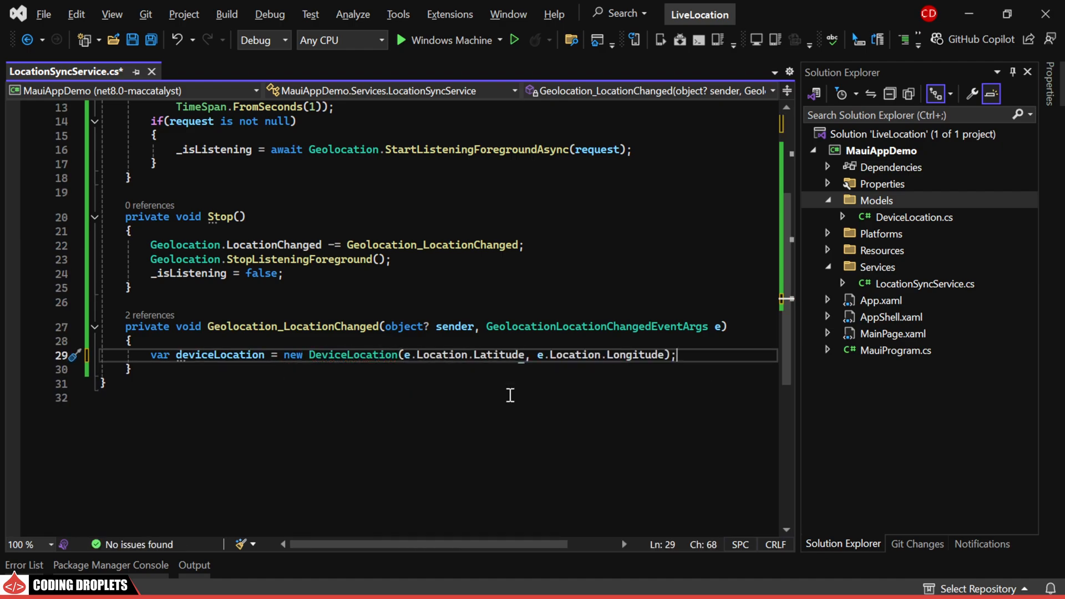
{"action": "type", "text": "WeakReferenceMessenger"}
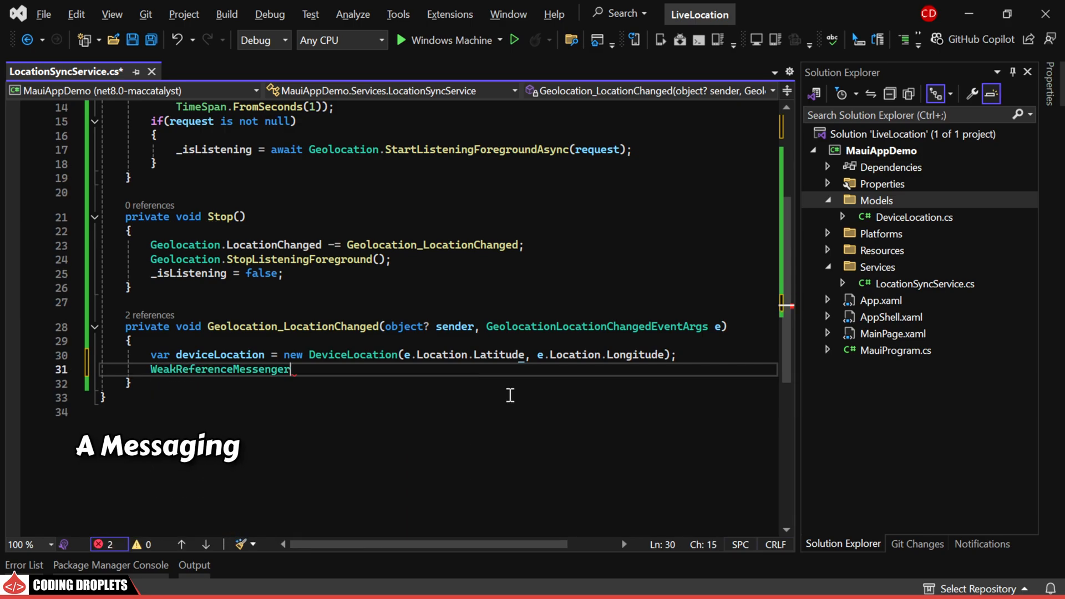
{"action": "type", "text": "."}
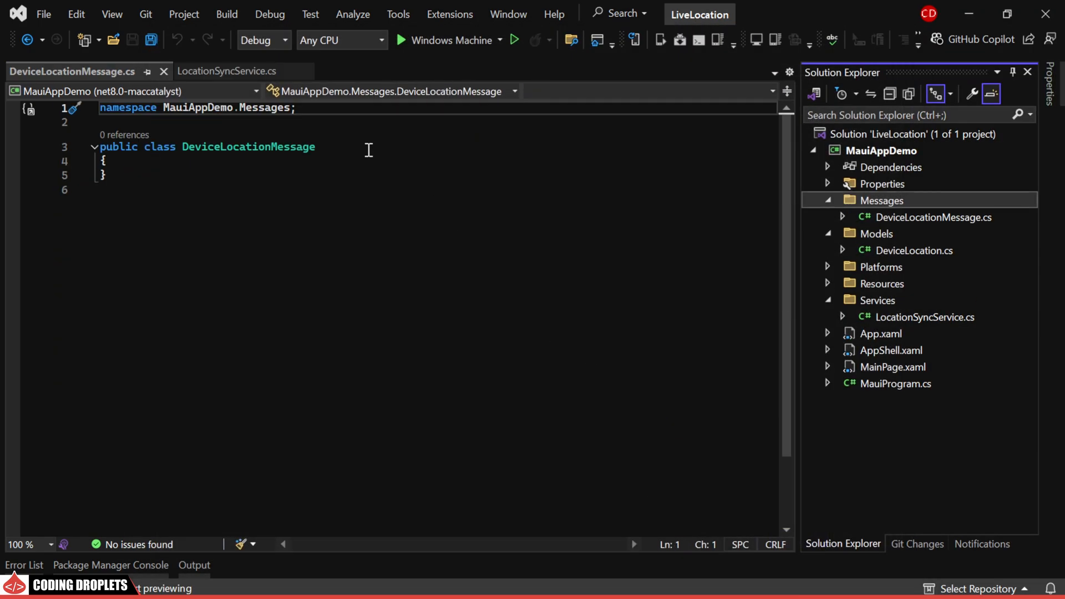
Step: Make DeviceLocationMessage inherit ValueChangedMessage and start its constructor
{"action": "type", "text": ": ValueChangedMessage<>"}
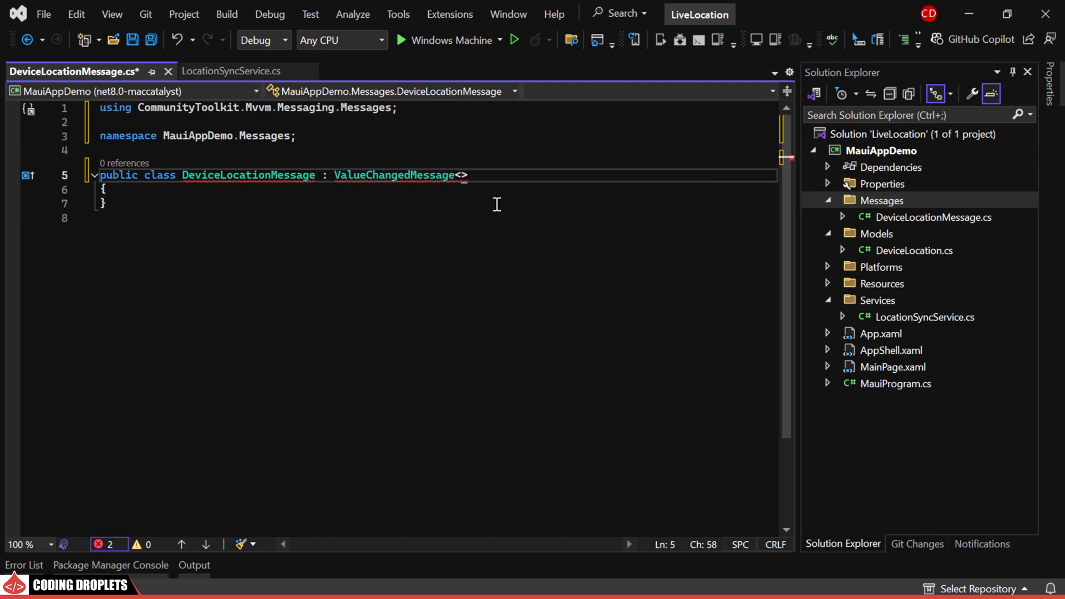
{"action": "type", "text": "cto"}
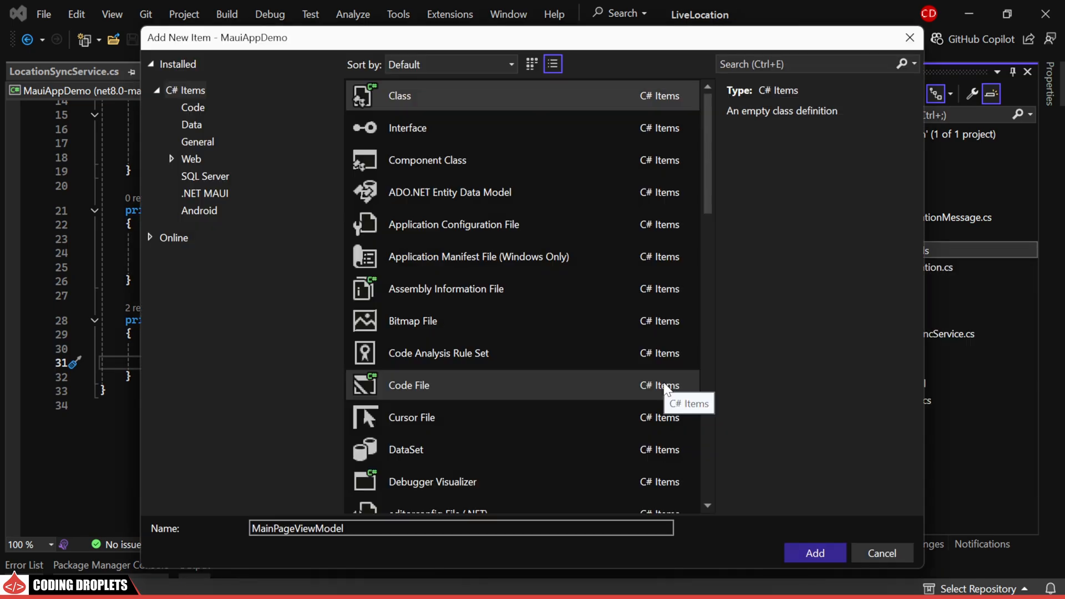
Step: Add class MainPageViewModel extending ObservableObject with isListening and listeningButtonText fields and [ObservableProperty]
{"action": "left_click", "coordinate": [814, 553]}
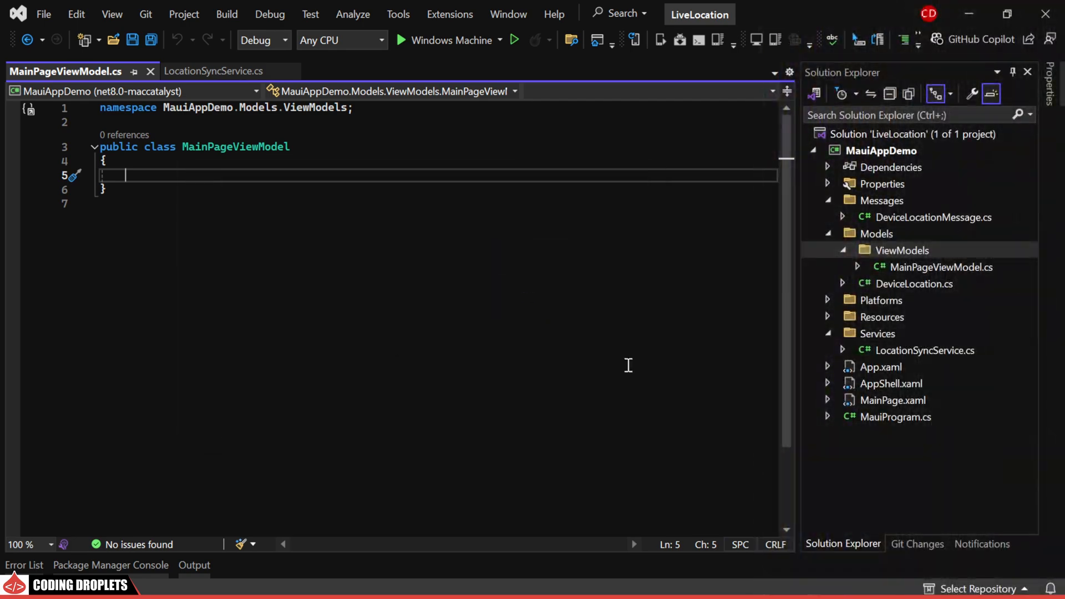
{"action": "type", "text": ": ObservableObject"}
{"action": "type", "text": "private double latitude;"}
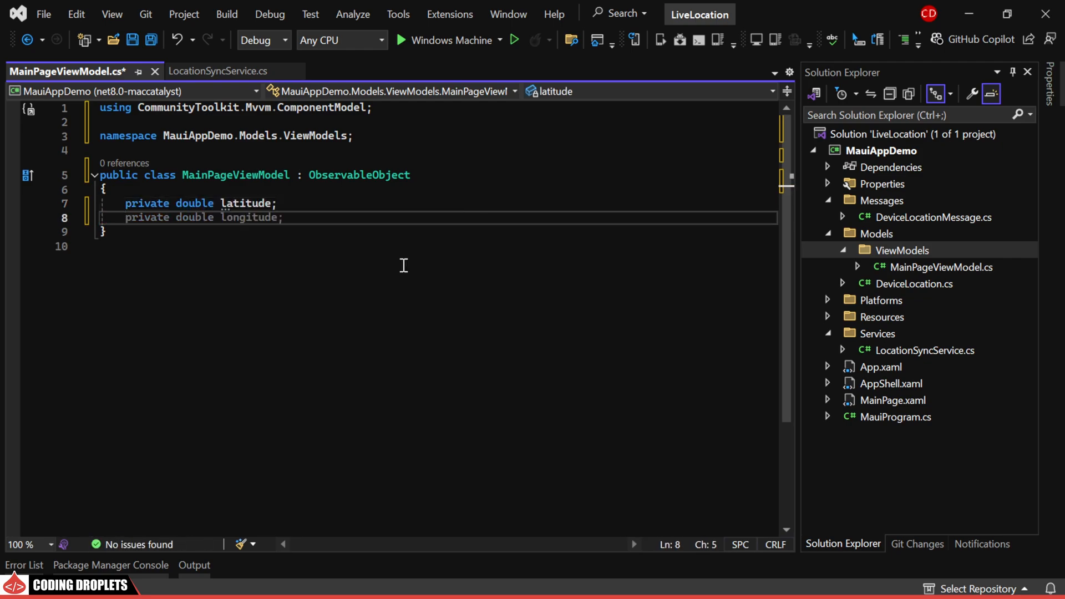
{"action": "type", "text": "private bool isListening;"}
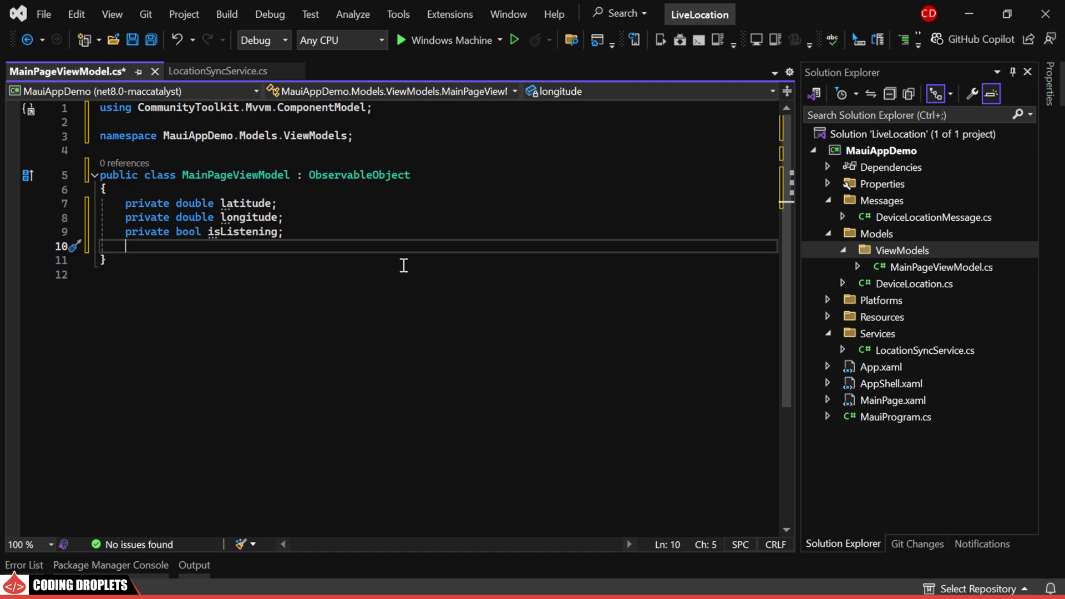
{"action": "type", "text": "private string liste"}
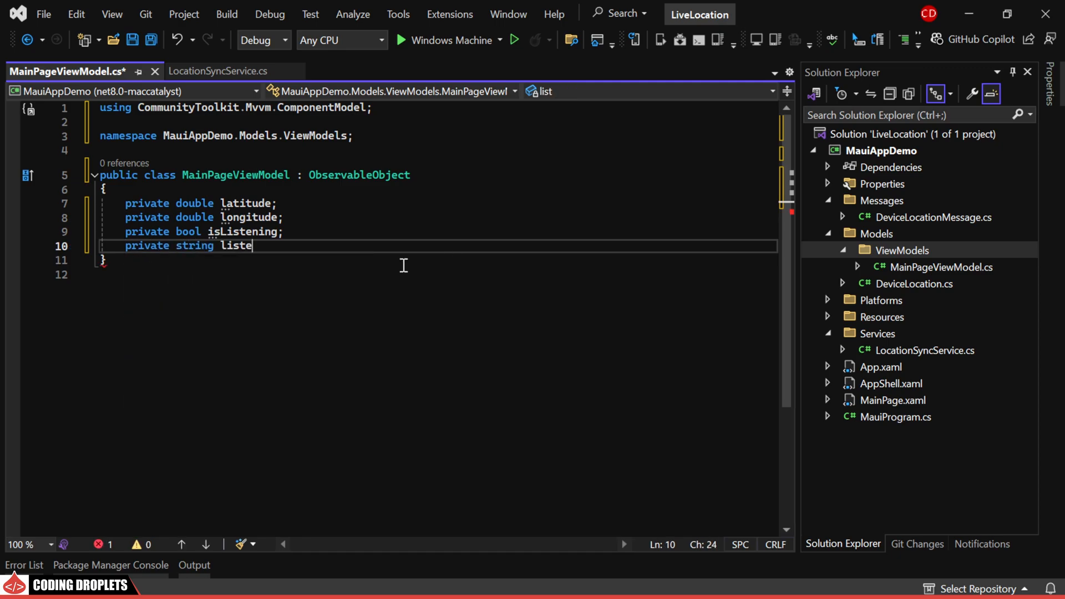
{"action": "type", "text": "ningButtonText;"}
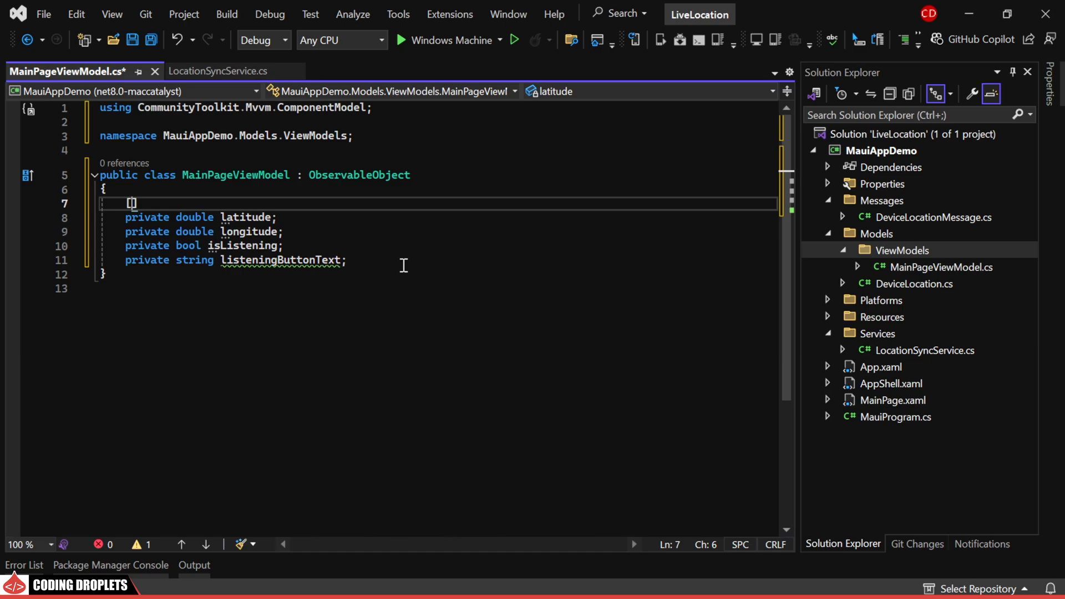
{"action": "type", "text": "[ObservableProperty]"}
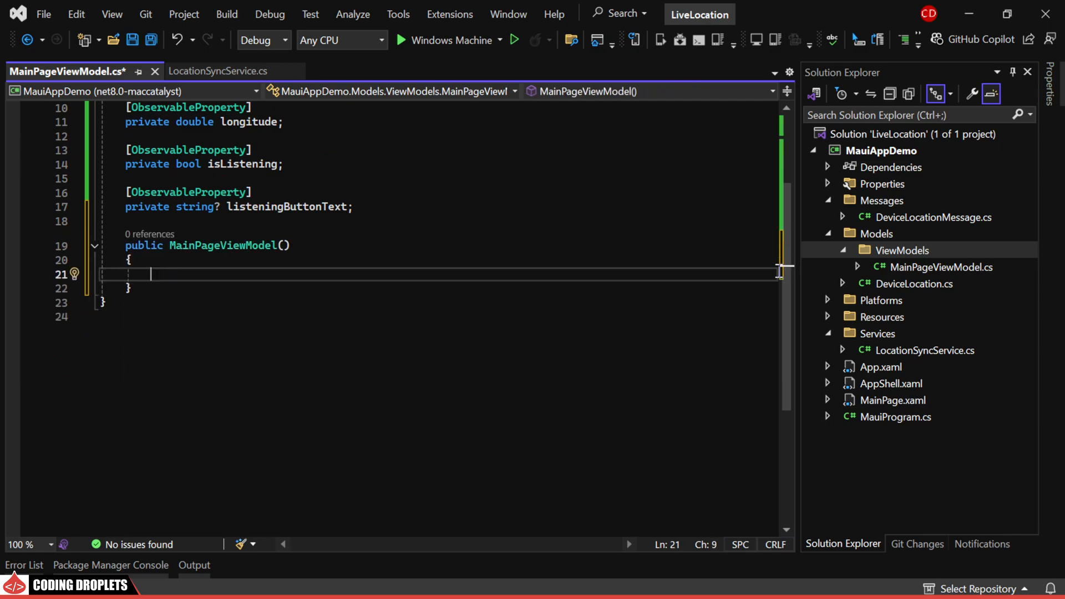
Step: Inject LocationSyncService into a readonly field, register WeakReferenceMessenger, and set listeningButtonText to "Start"
{"action": "type", "text": "LocationSyncService locationSyncService"}
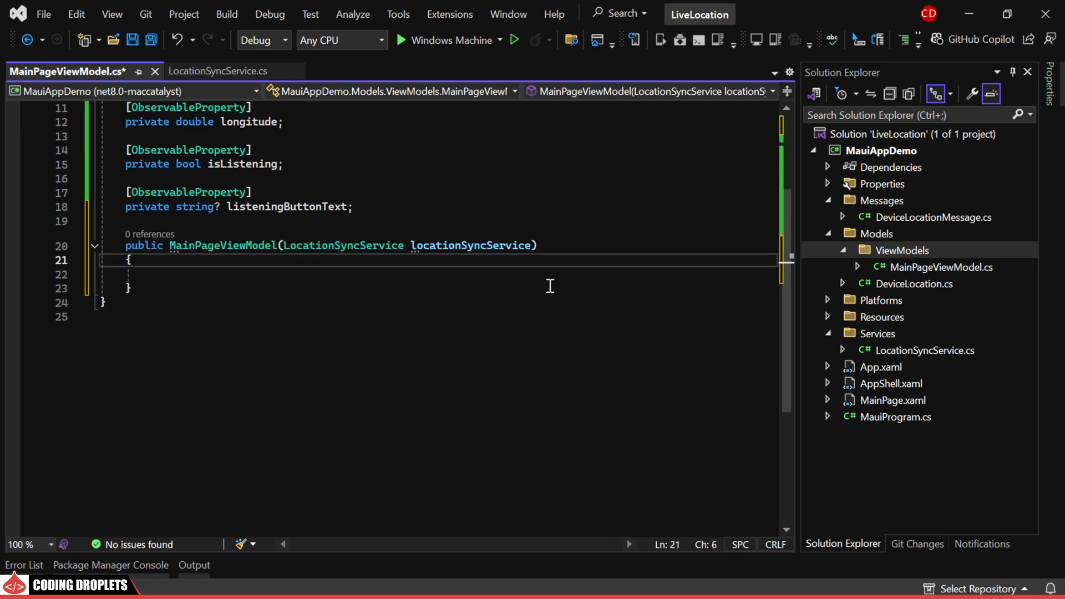
{"action": "type", "text": "private readonly LocationSyncService _locationSyncService;"}
{"action": "type", "text": "_locationSyncService = locationSyncService;"}
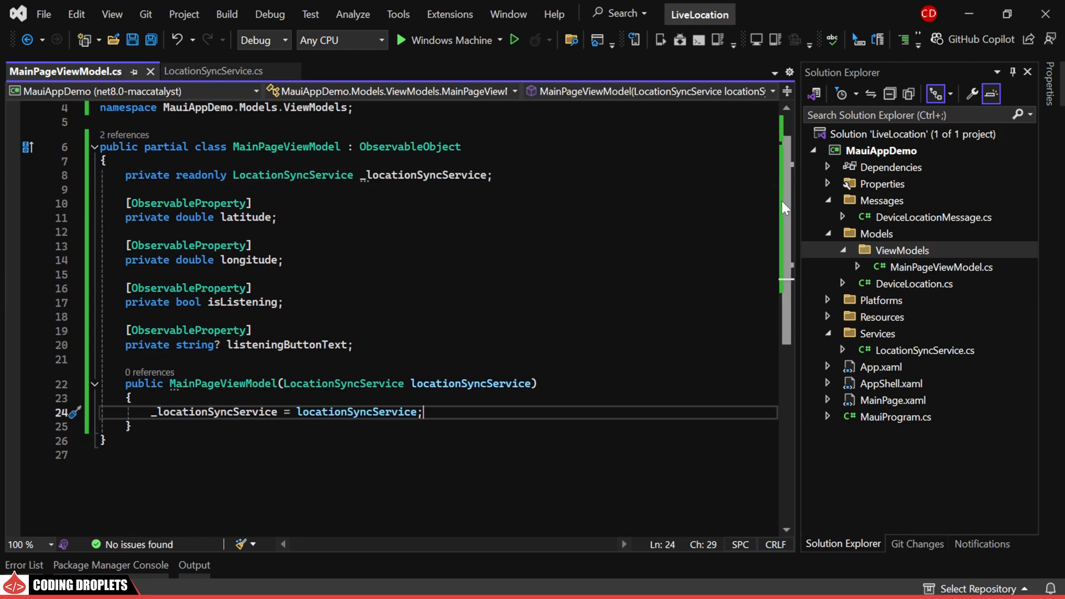
{"action": "type", "text": "WeakRef"}
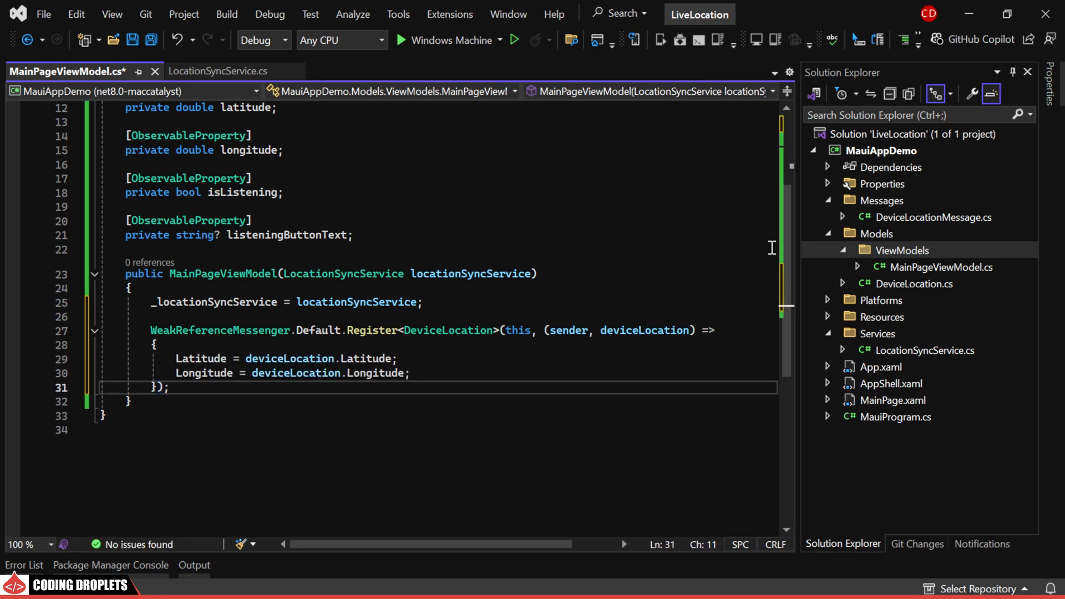
{"action": "type", "text": "listeningButtonText"}
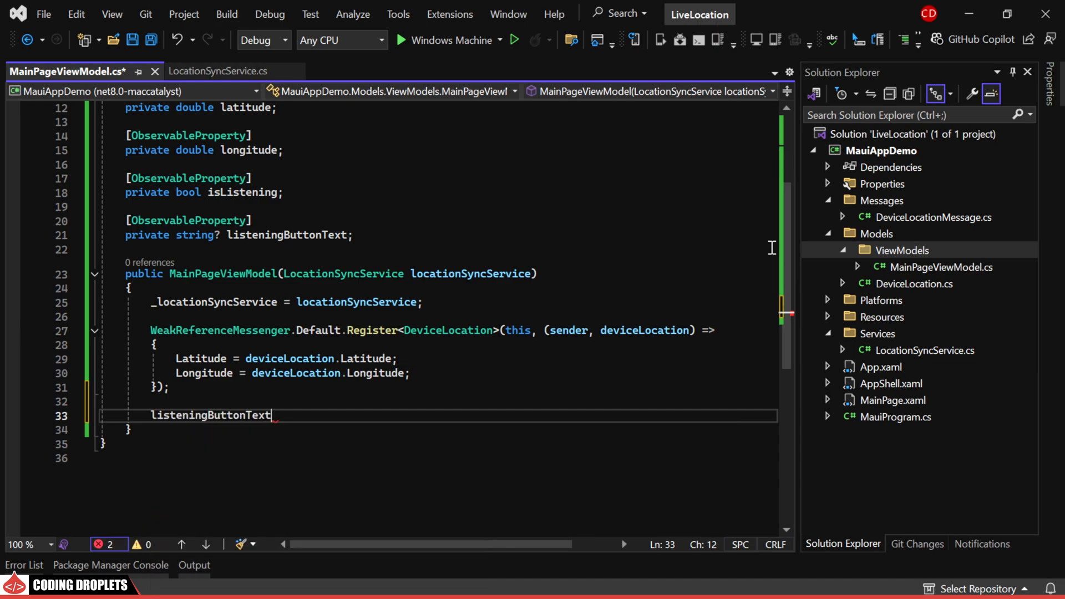
{"action": "type", "text": "= \"Start\";"}
{"action": "type", "text": "private void"}
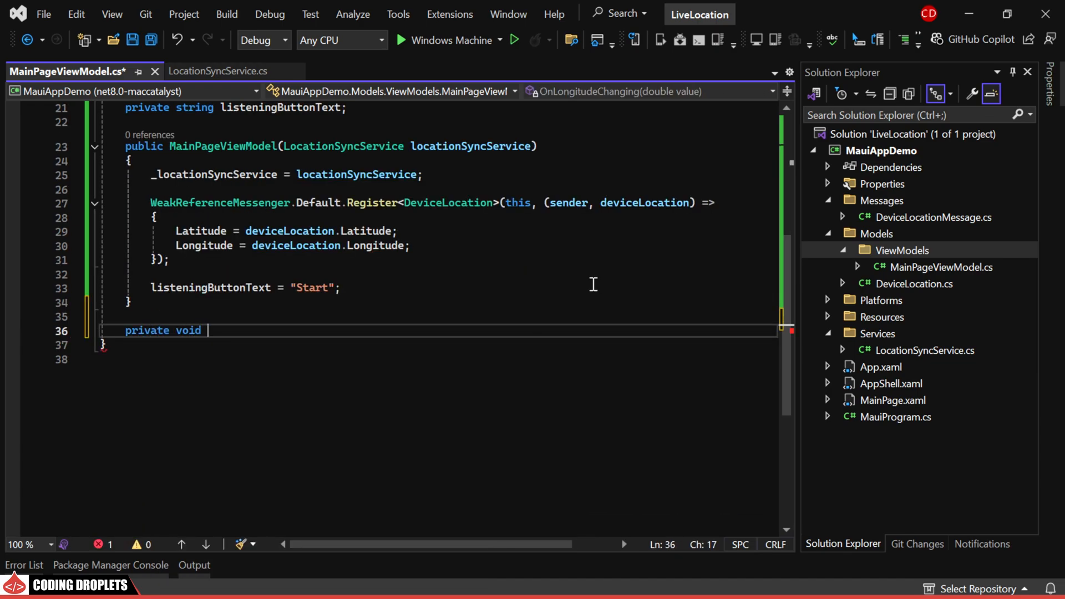
Step: Write ChangeListeningMode toggling StartListening/Stop, IsListening and ListeningButtonText, marked [RelayCommand]
{"action": "type", "text": "ChangeListeningM"}
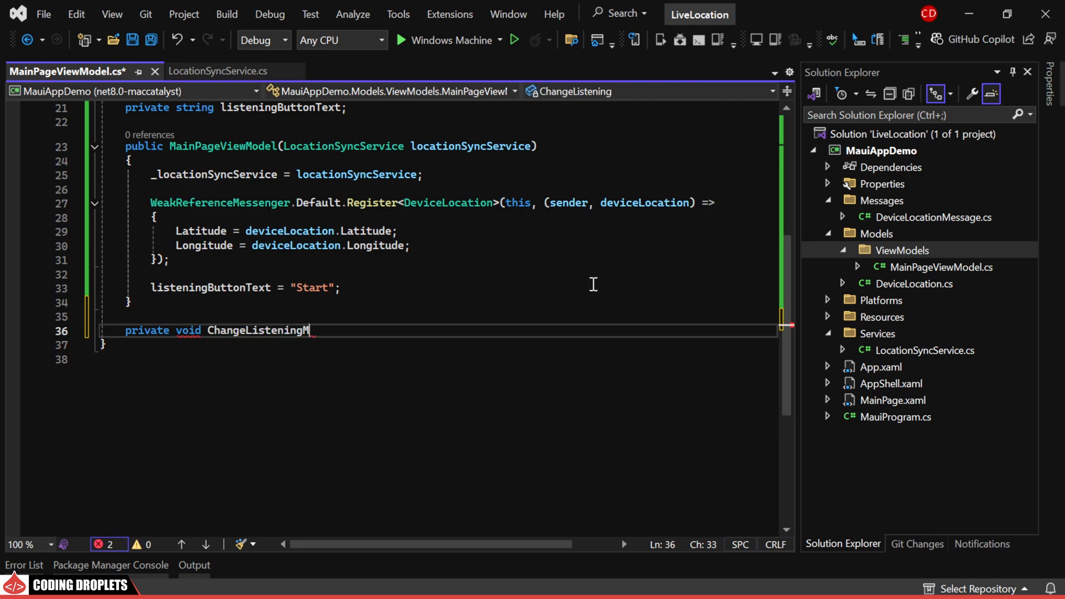
{"action": "type", "text": "ode()"}
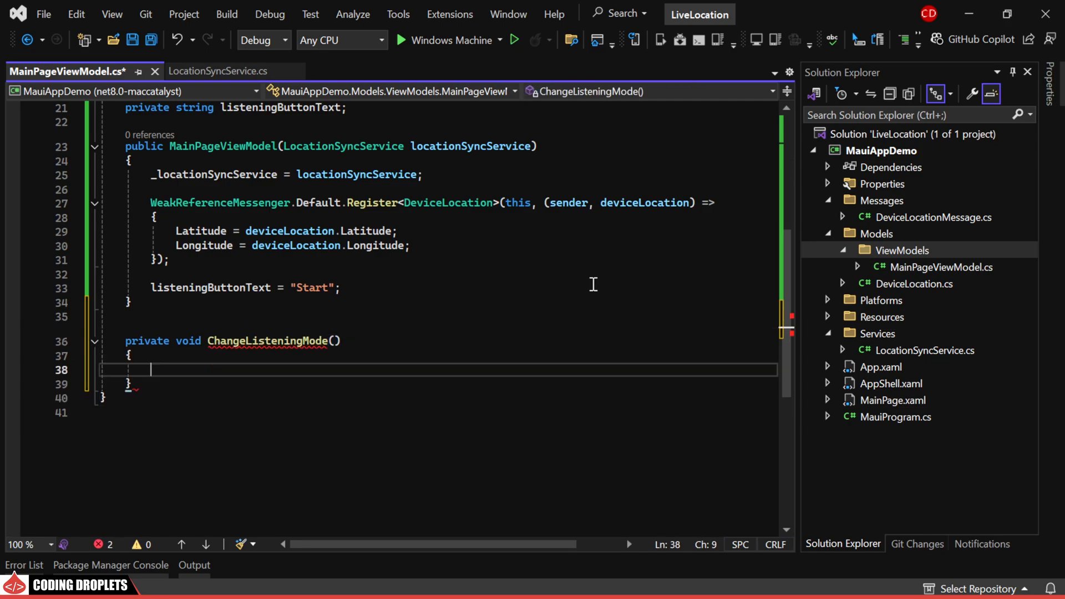
{"action": "type", "text": "if(isListening) {"}
{"action": "type", "text": "_locationSyncService"}
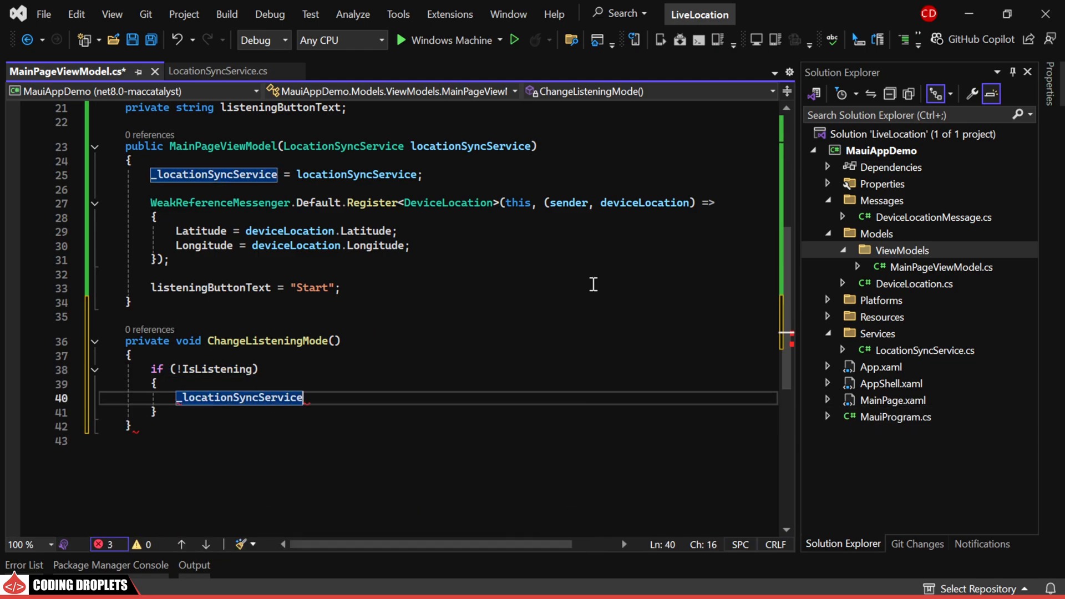
{"action": "type", "text": ".StartListening();"}
{"action": "type", "text": "IsListening = true;"}
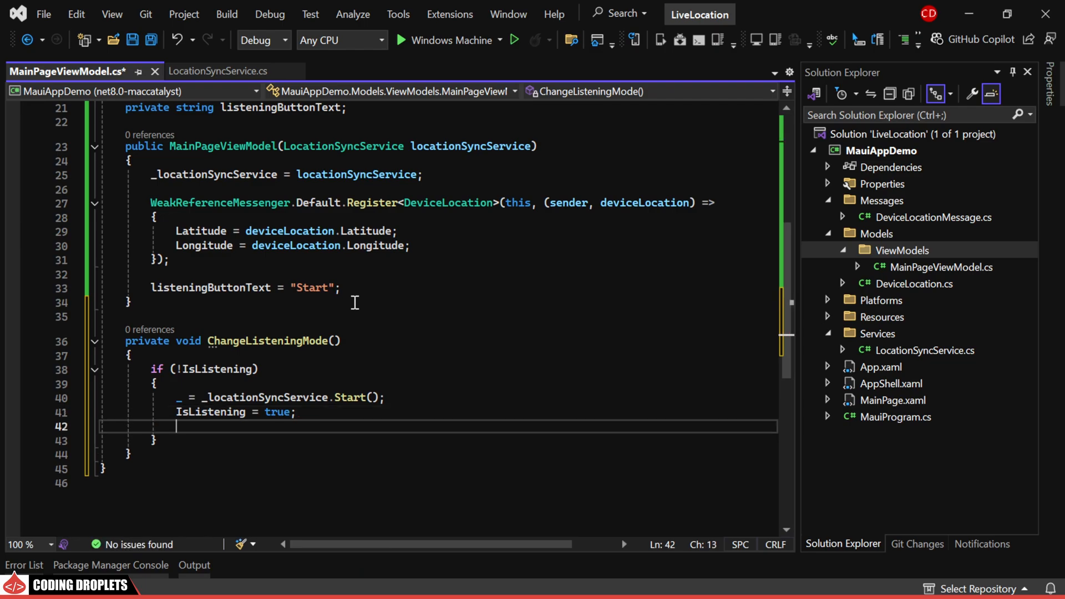
{"action": "type", "text": "ListeningButtonText = listeningButtonText;"}
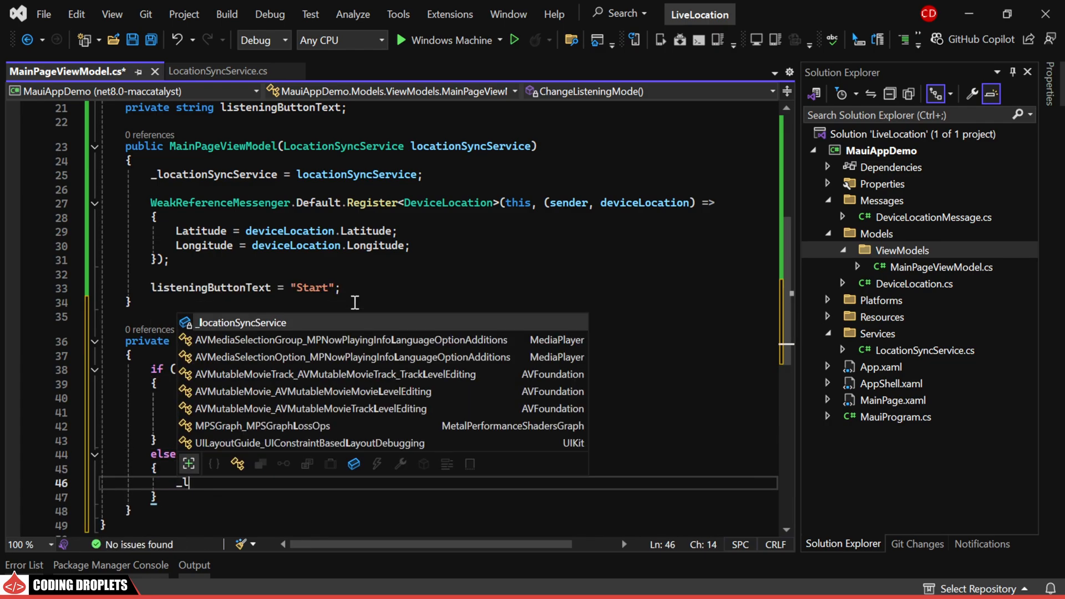
{"action": "type", "text": "_locationSyncService.Stop();"}
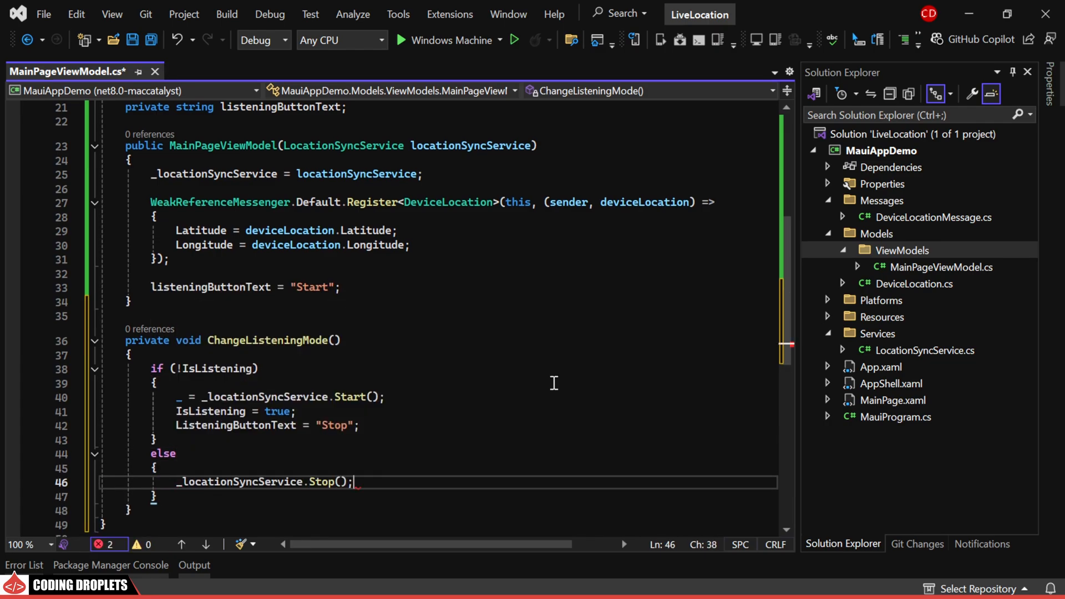
{"action": "type", "text": "IsListening = false;"}
{"action": "type", "text": "ListeningButtonText = \"Start\";"}
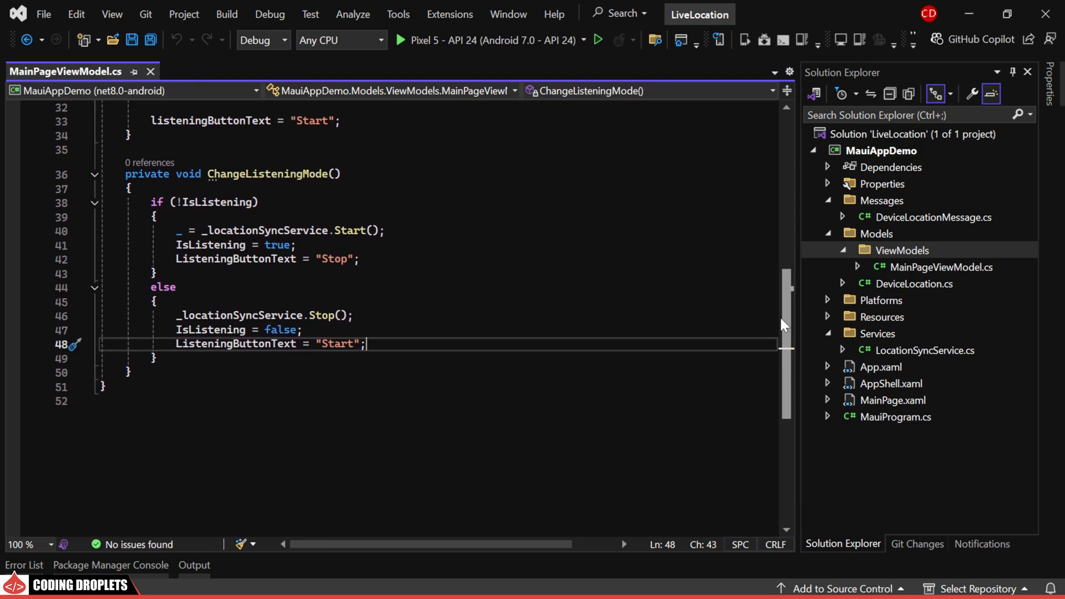
{"action": "type", "text": "[RelayCommand"}
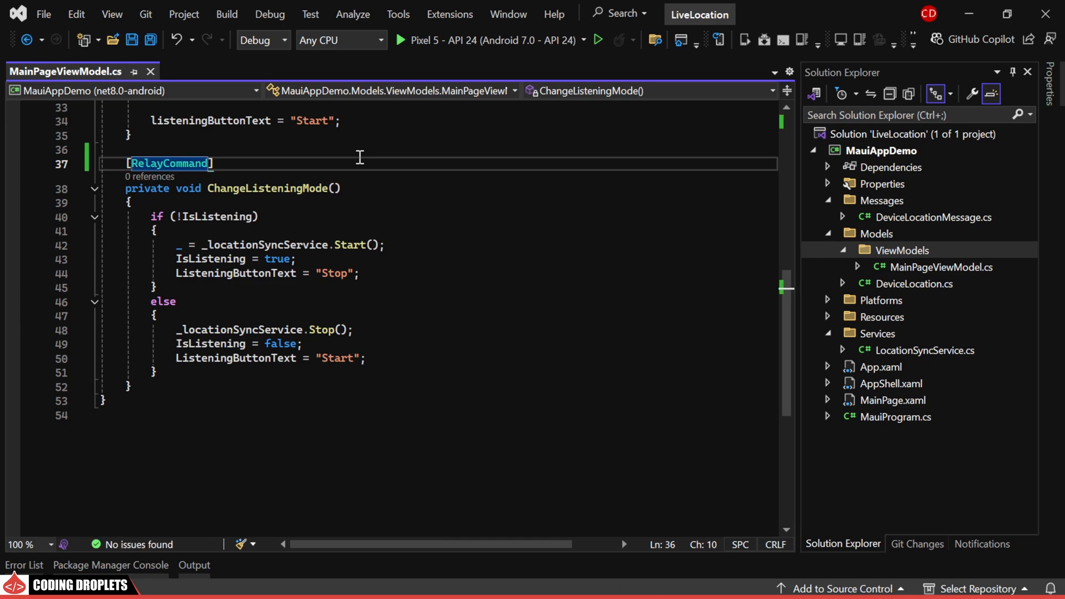
Step: Open MainPage.xaml and scroll through the Button and Grid bindings
{"action": "left_click", "coordinate": [891, 400]}
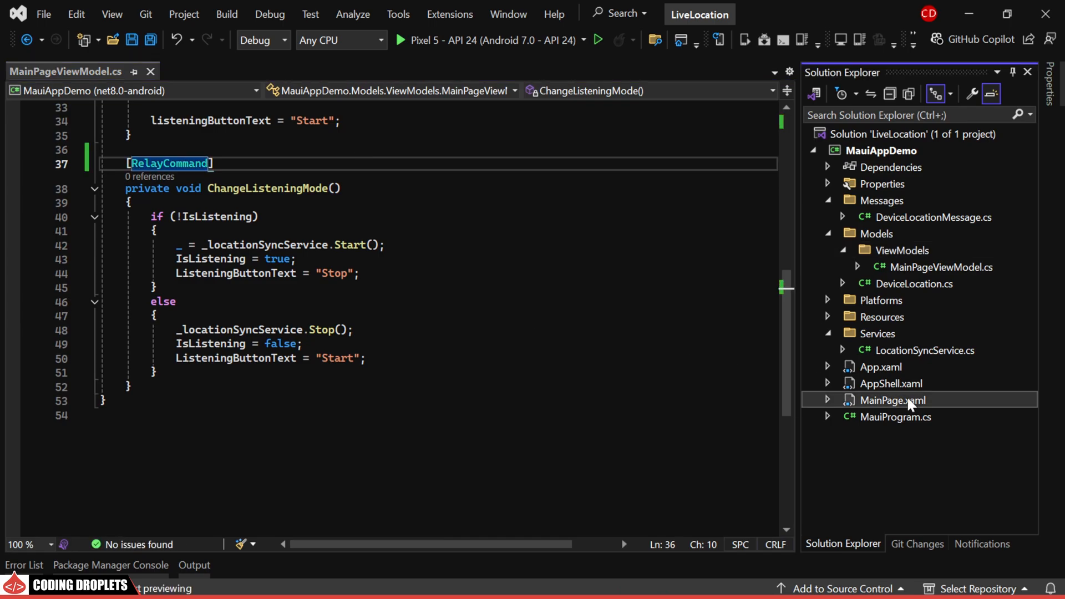
{"action": "double_click", "coordinate": [891, 399]}
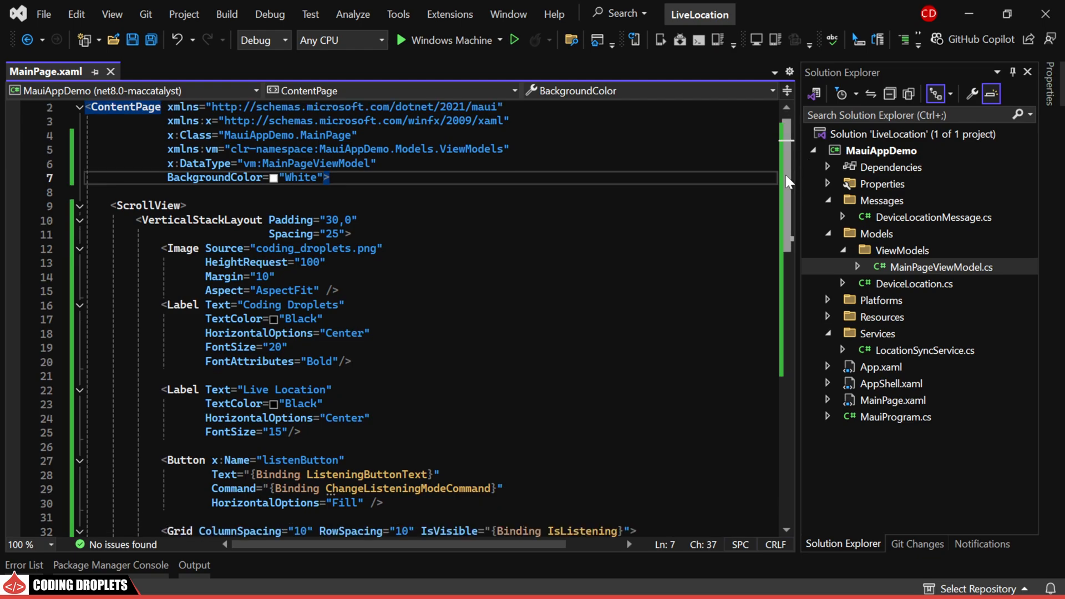
{"action": "scroll", "scroll_direction": "down", "scroll_amount": 3}
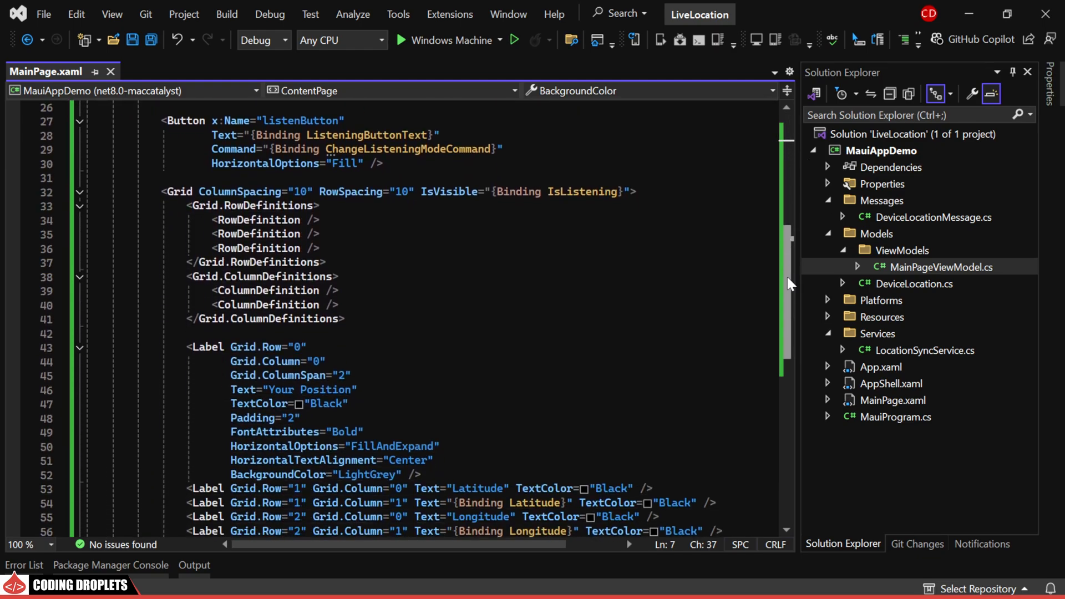
{"action": "scroll", "scroll_direction": "down", "scroll_amount": 3}
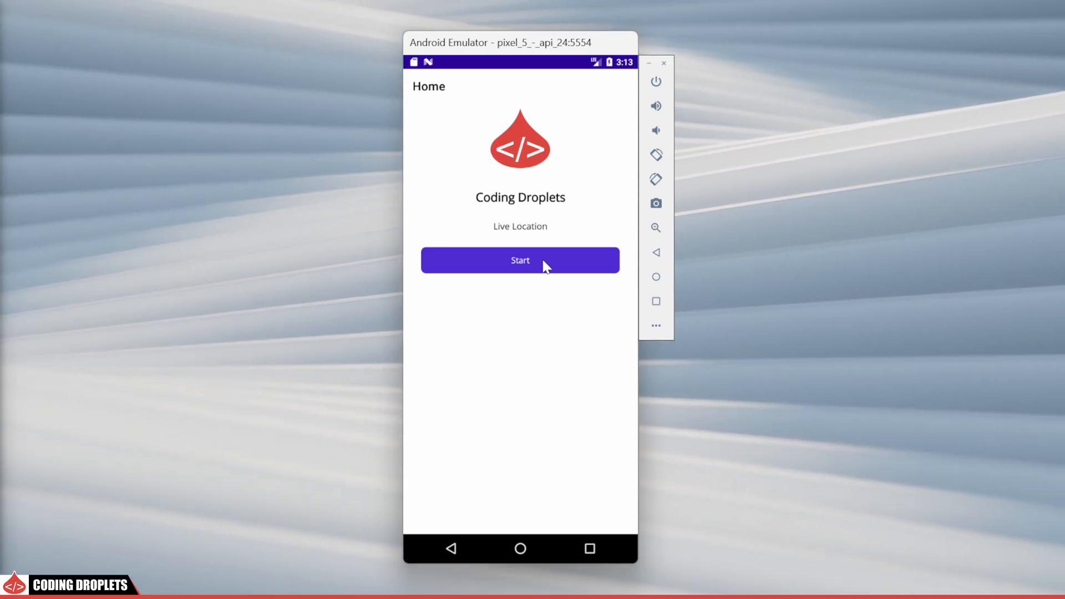
Step: Tap Start, allow location access, then stop listening after coordinates appear
{"action": "left_click", "coordinate": [520, 260]}
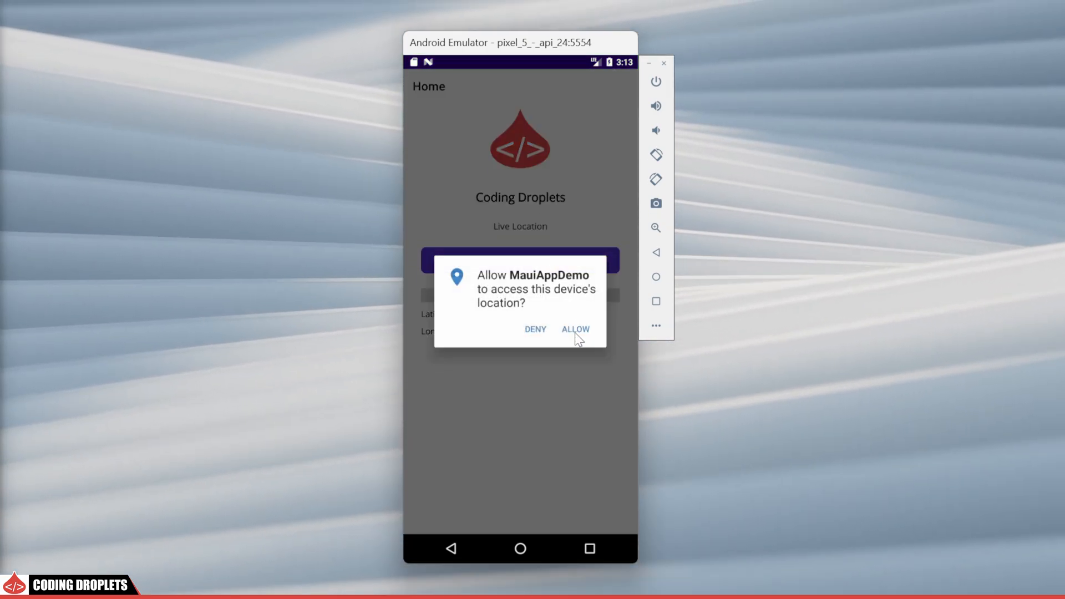
{"action": "left_click", "coordinate": [574, 328]}
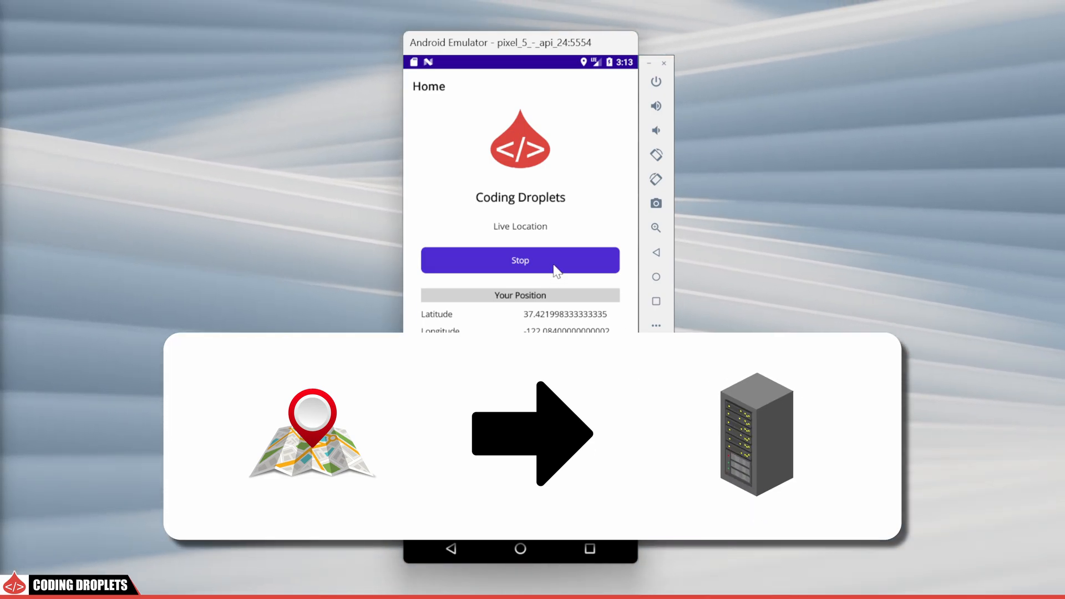
{"action": "left_click", "coordinate": [519, 261]}
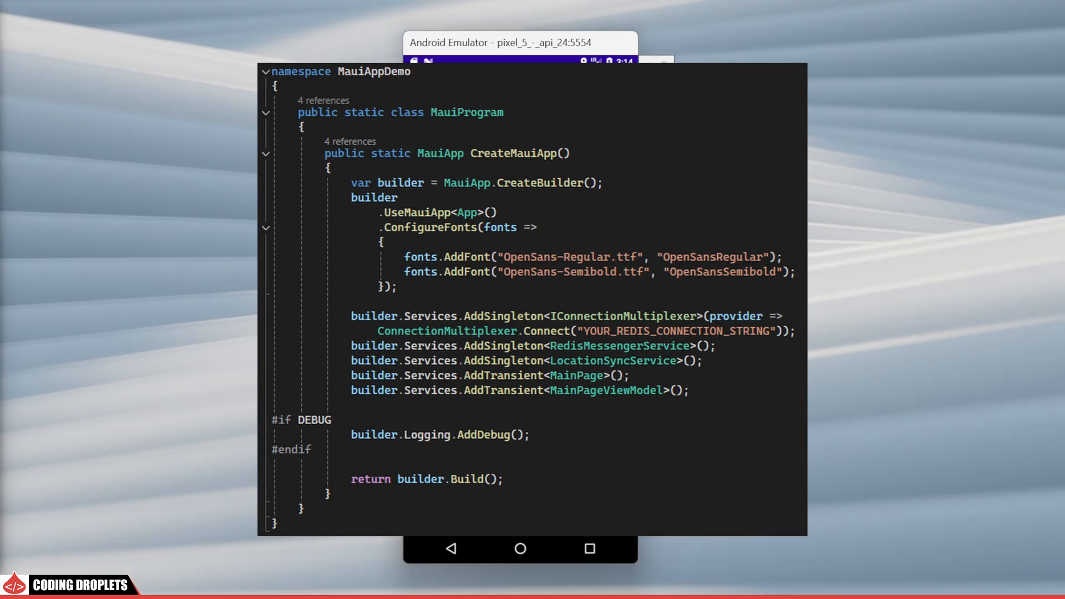
{"action": "double_click", "coordinate": [675, 331]}
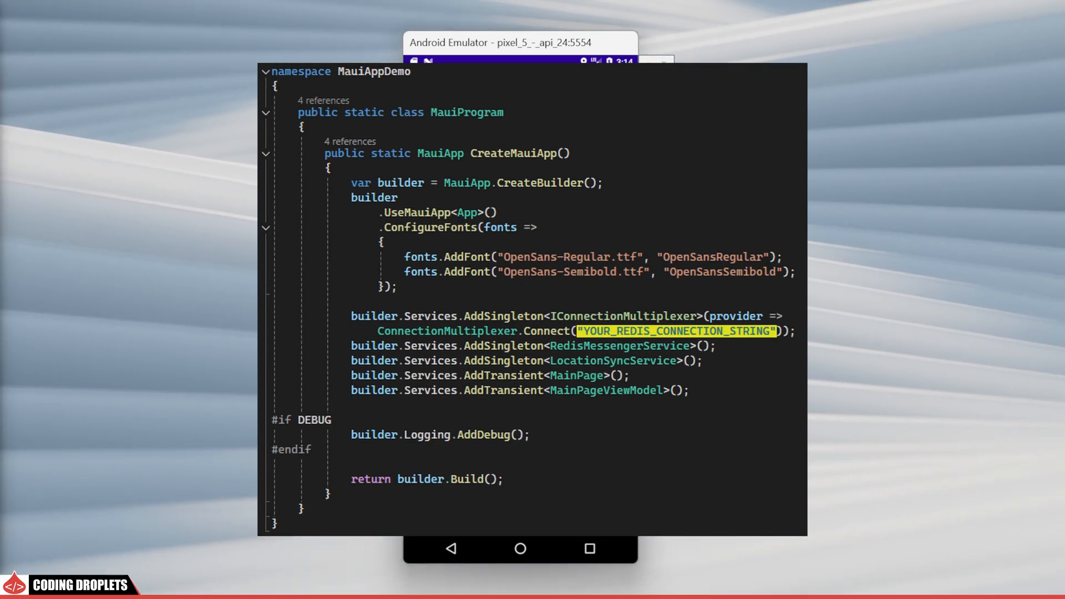